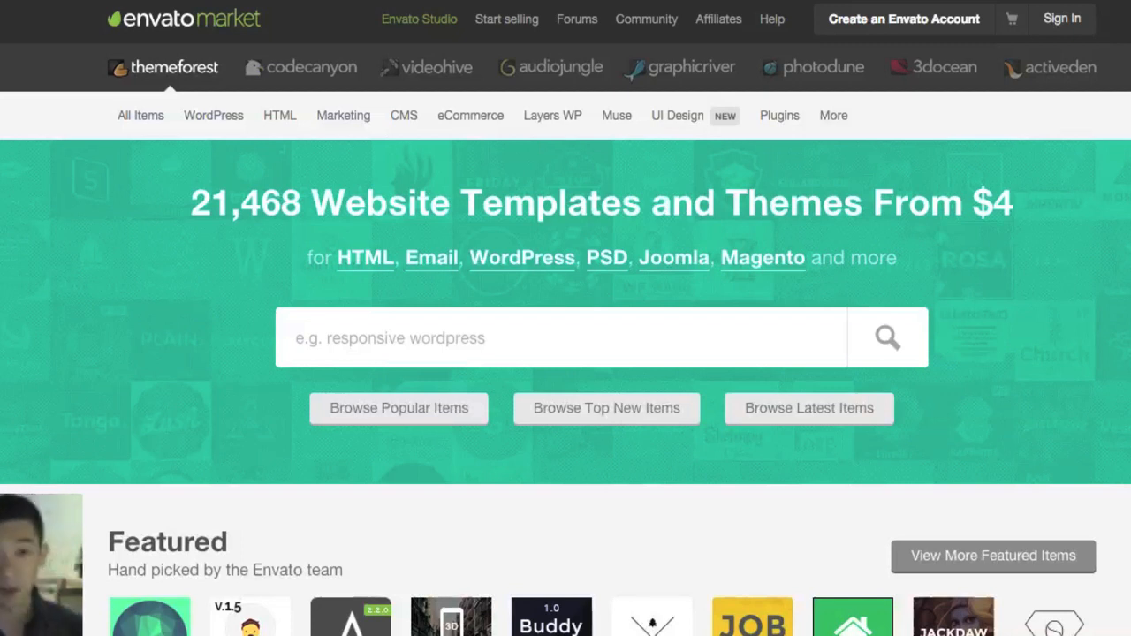
{"action": "mouse_move", "coordinate": [530, 431]}
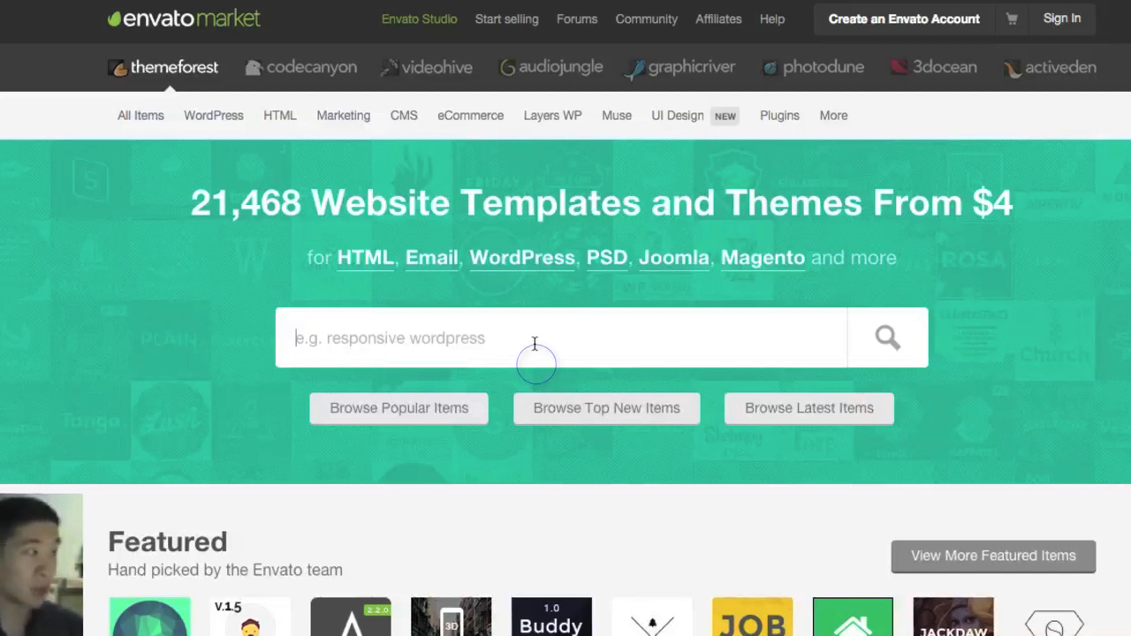
{"action": "mouse_move", "coordinate": [579, 344]}
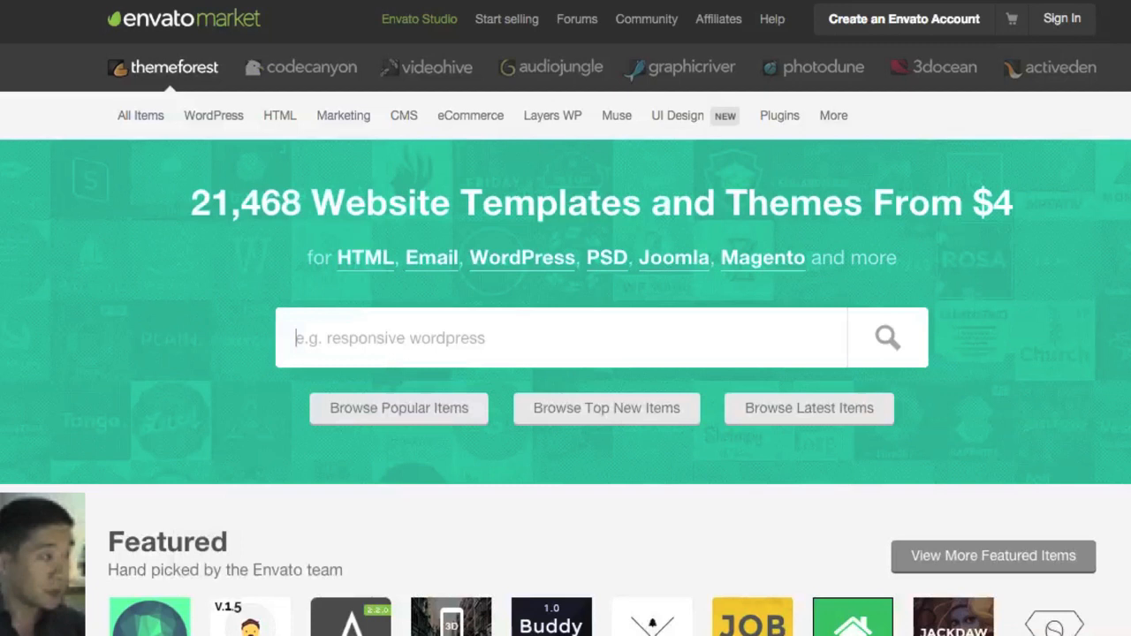
{"action": "mouse_move", "coordinate": [21, 80]}
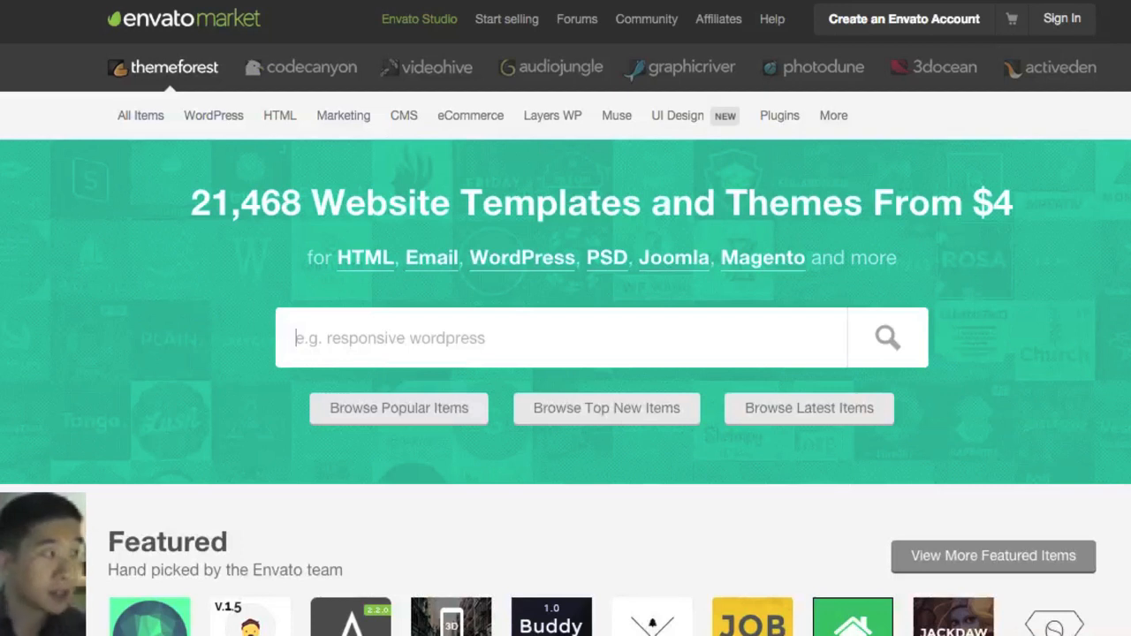
Show the WordPress theme categories from the ThemeForest navigation menu.
{"action": "left_click", "coordinate": [142, 115]}
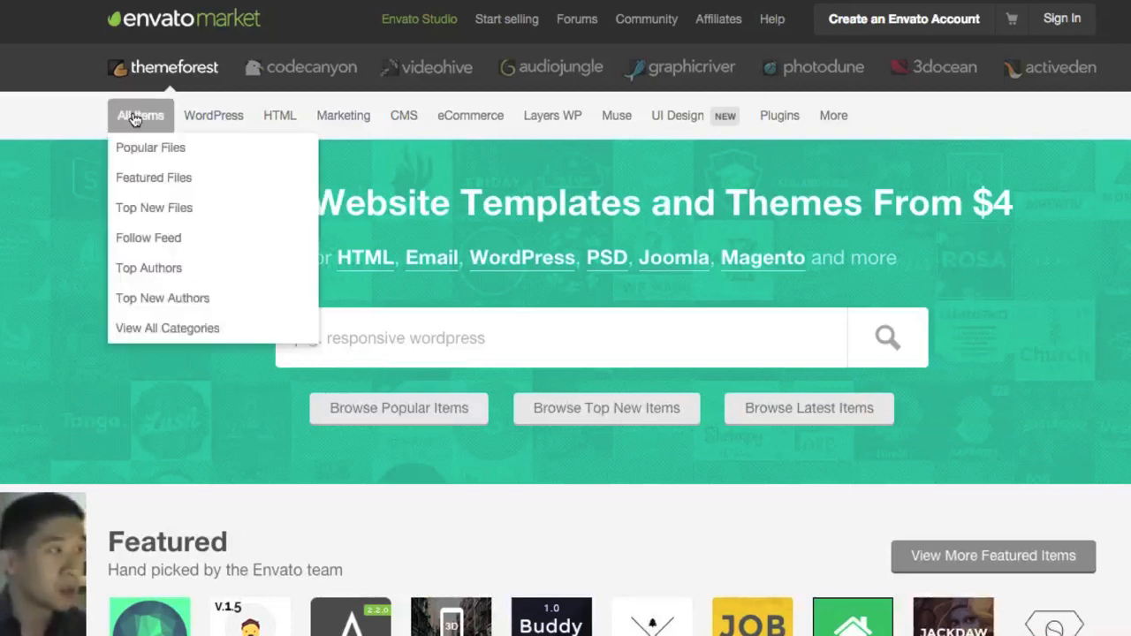
{"action": "left_click", "coordinate": [212, 115]}
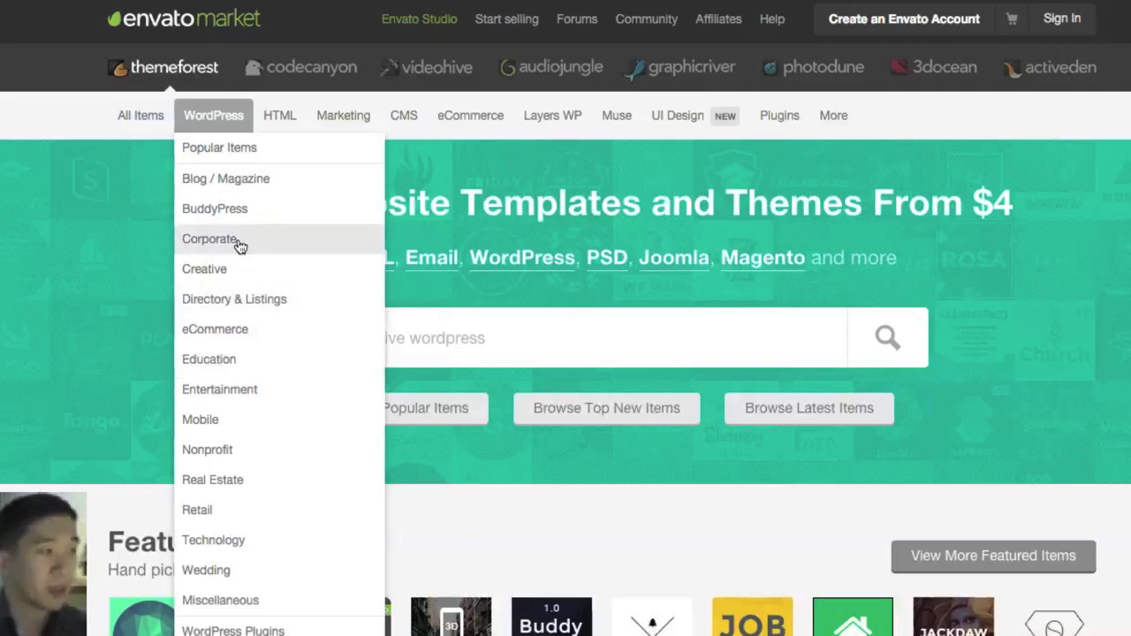
{"action": "mouse_move", "coordinate": [237, 245]}
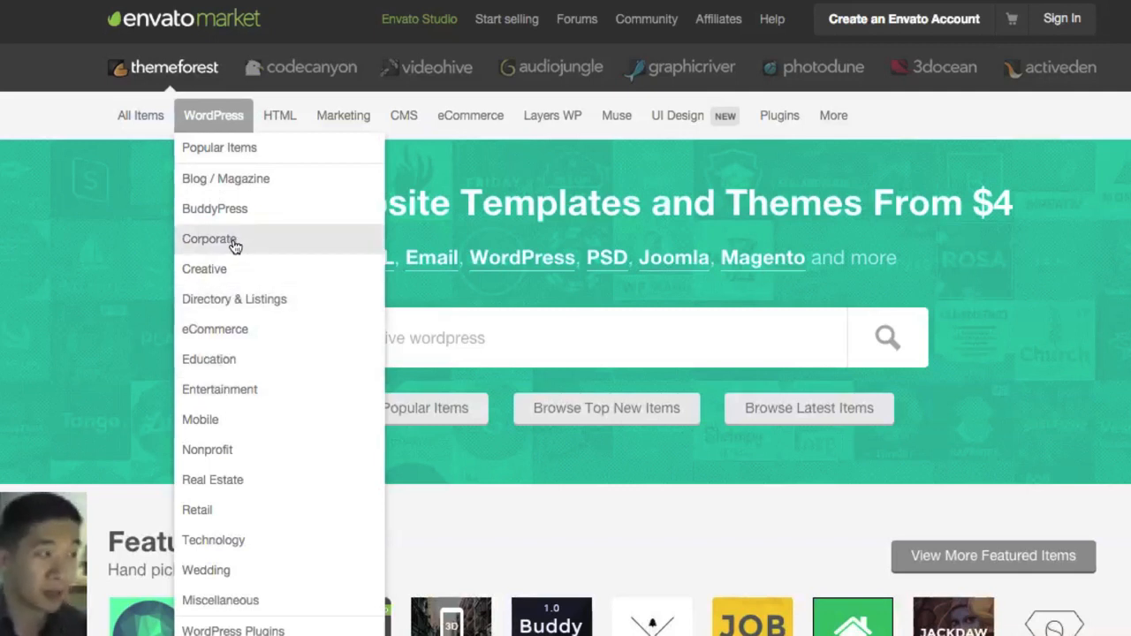
{"action": "mouse_move", "coordinate": [232, 516]}
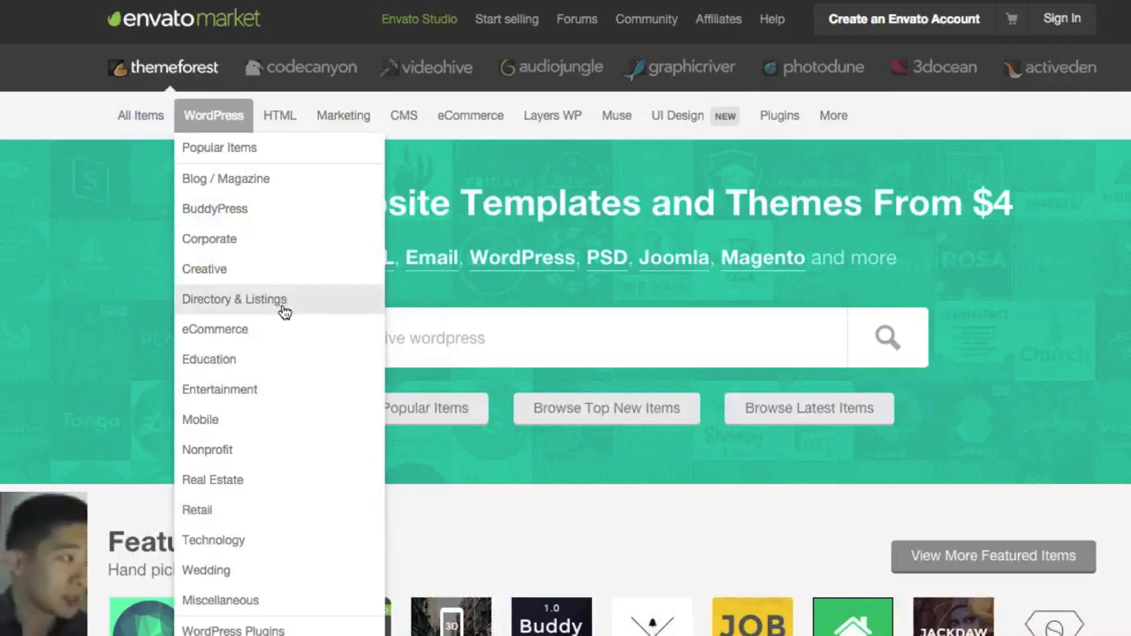
{"action": "mouse_move", "coordinate": [298, 294]}
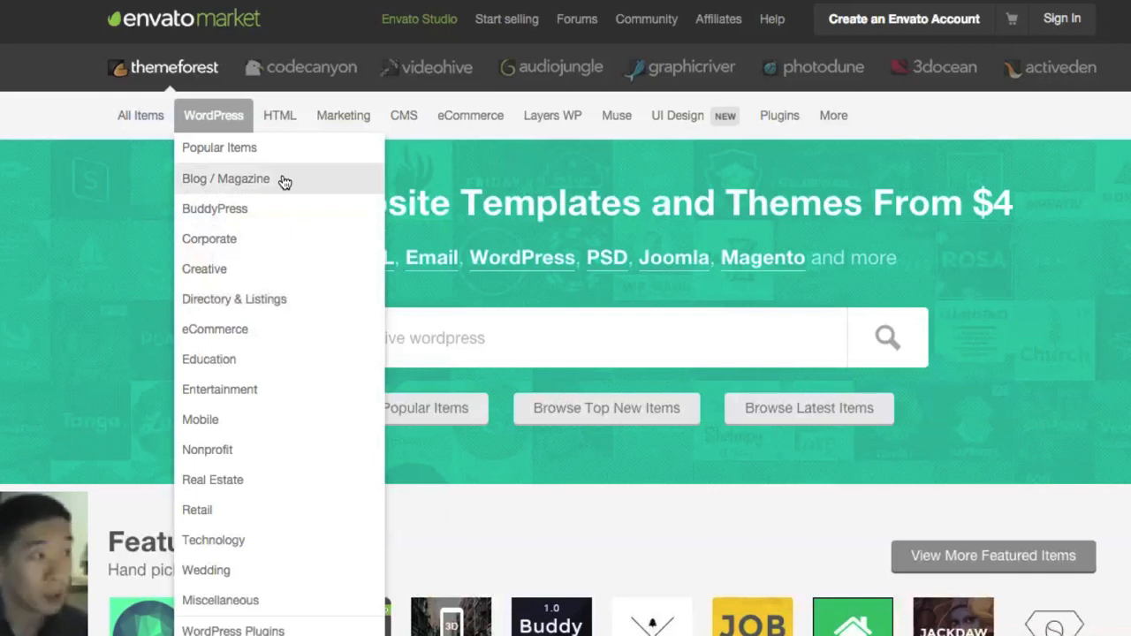
{"action": "mouse_move", "coordinate": [255, 219]}
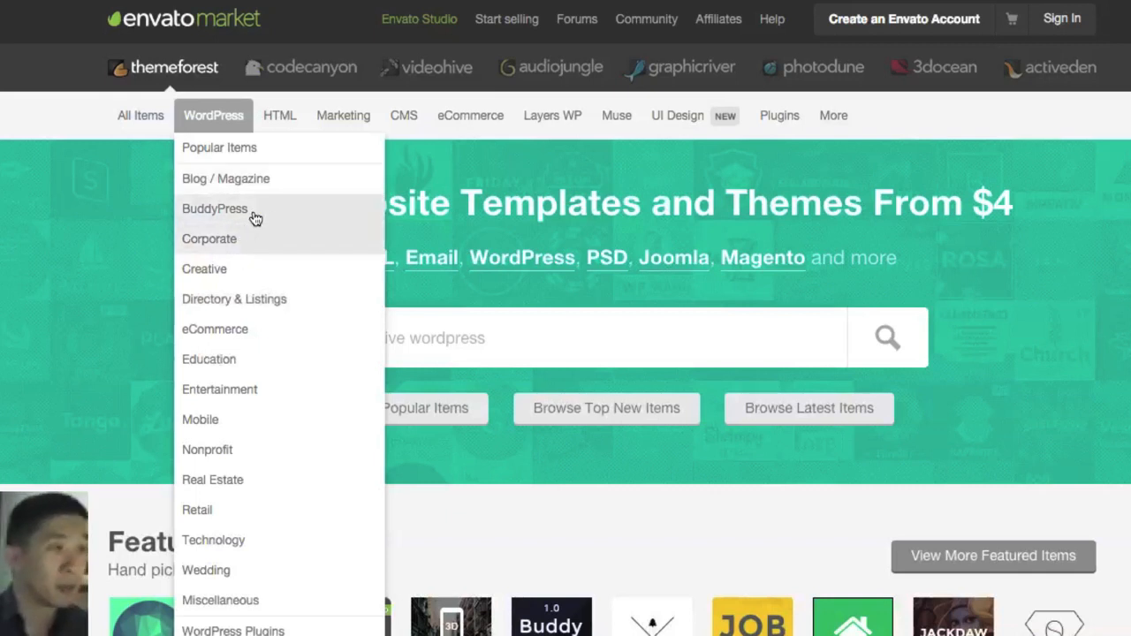
Load the Corporate WordPress themes listing with 1,311 results sorted by newest.
{"action": "left_click", "coordinate": [209, 239]}
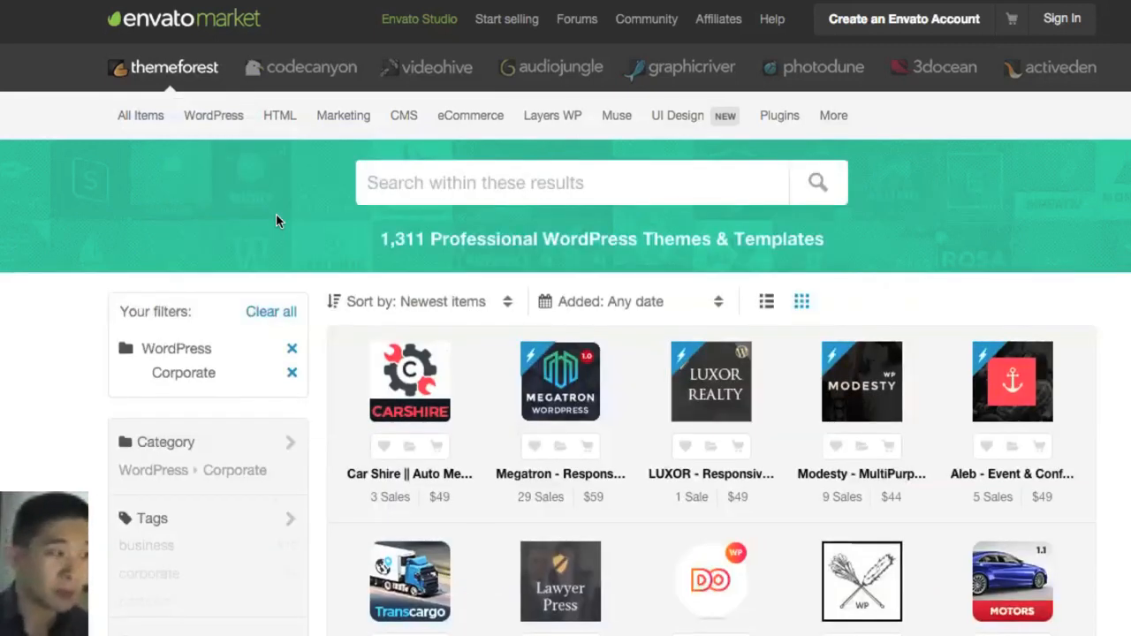
{"action": "mouse_move", "coordinate": [345, 357]}
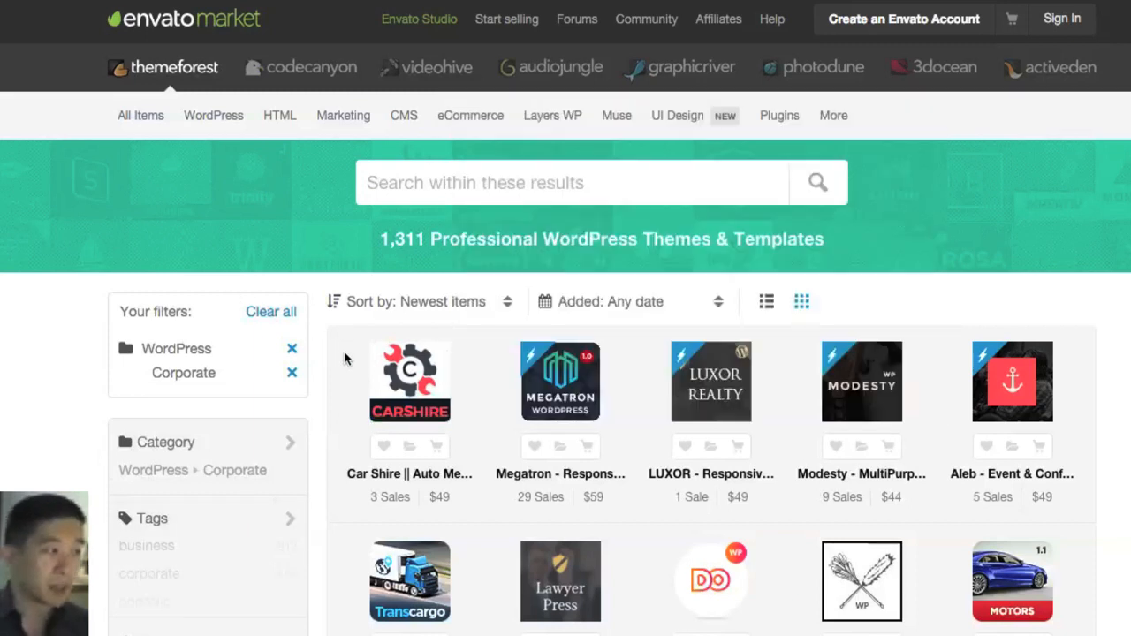
{"action": "mouse_move", "coordinate": [410, 382]}
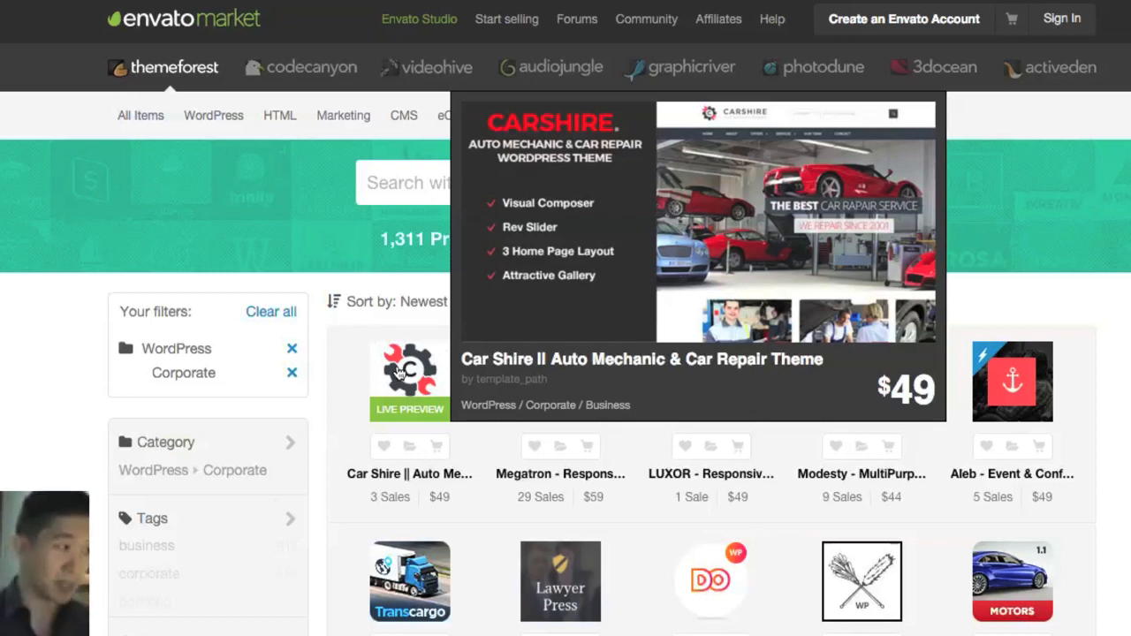
{"action": "mouse_move", "coordinate": [463, 228]}
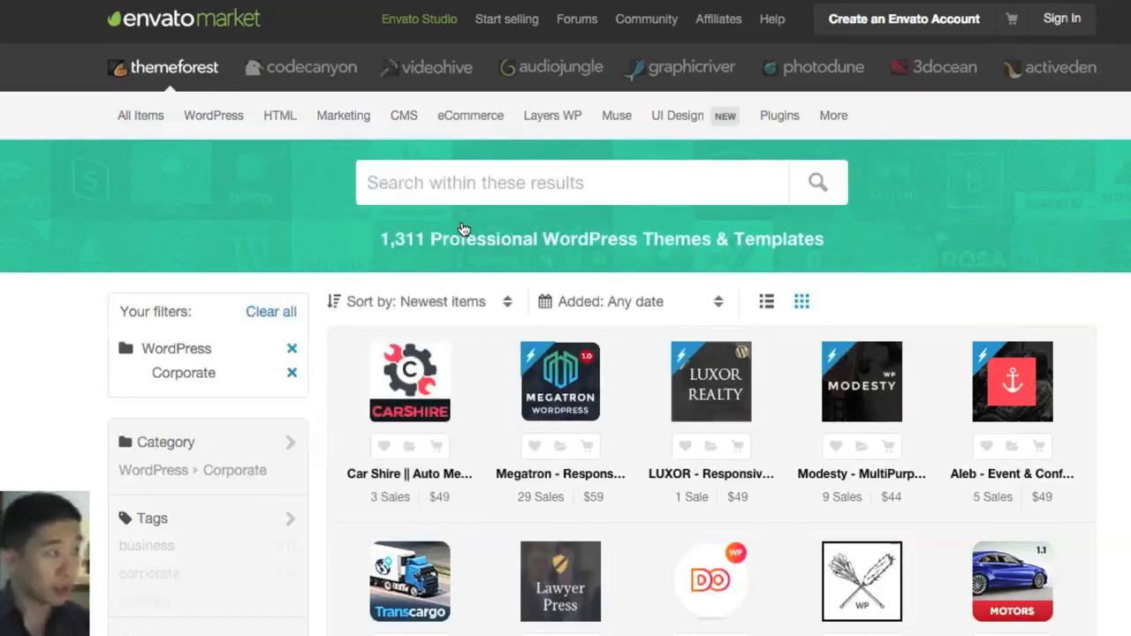
{"action": "left_click", "coordinate": [212, 115]}
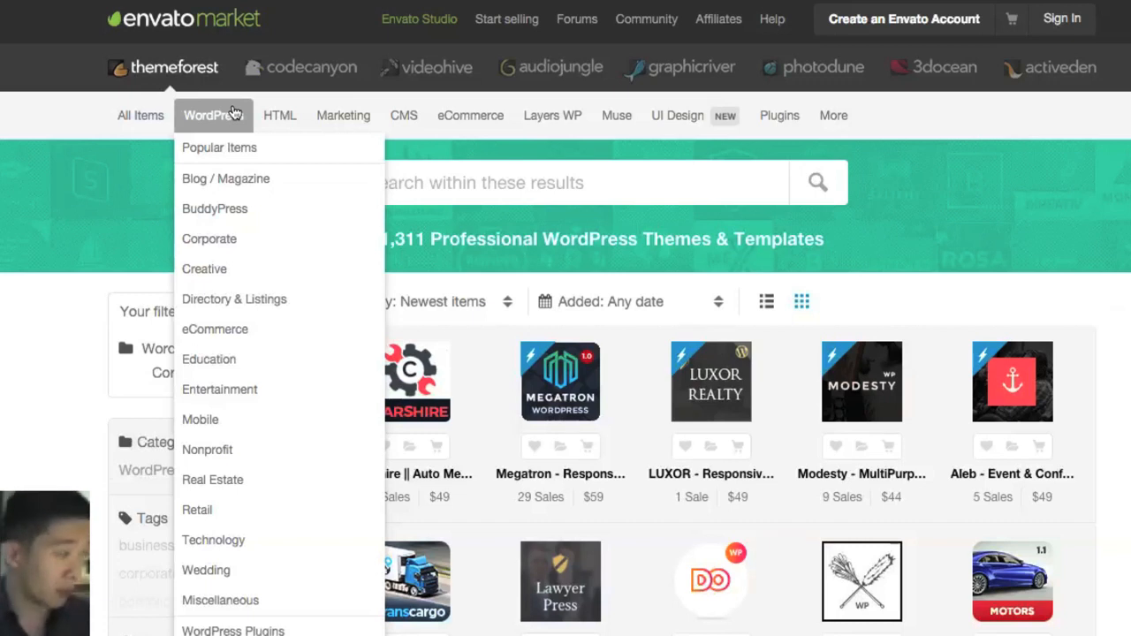
{"action": "left_click", "coordinate": [209, 238]}
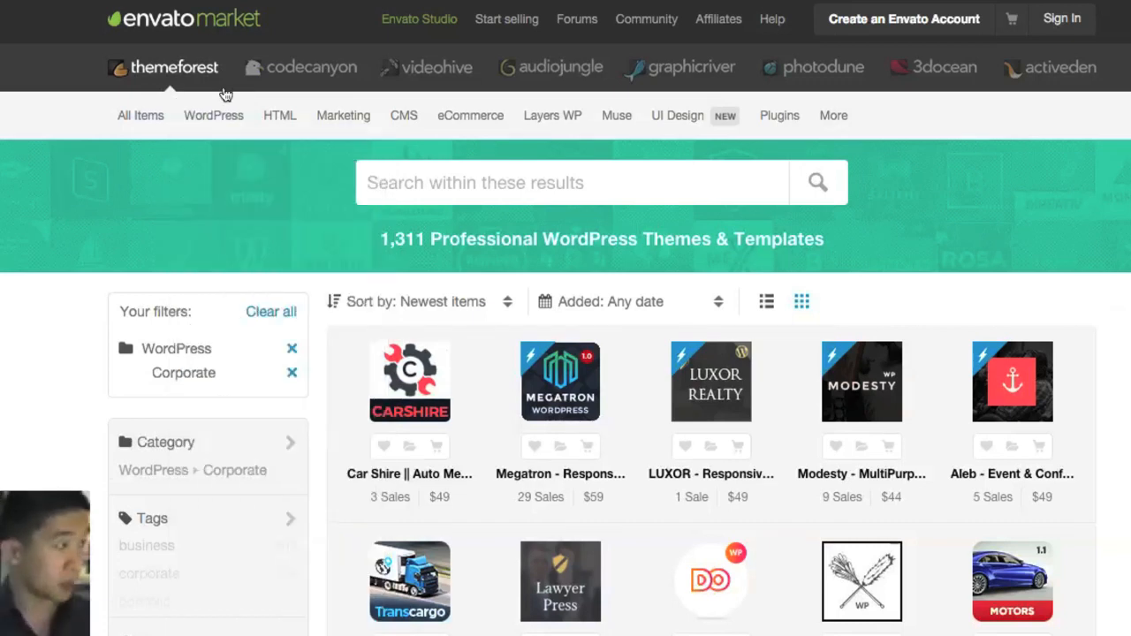
{"action": "left_click", "coordinate": [212, 115]}
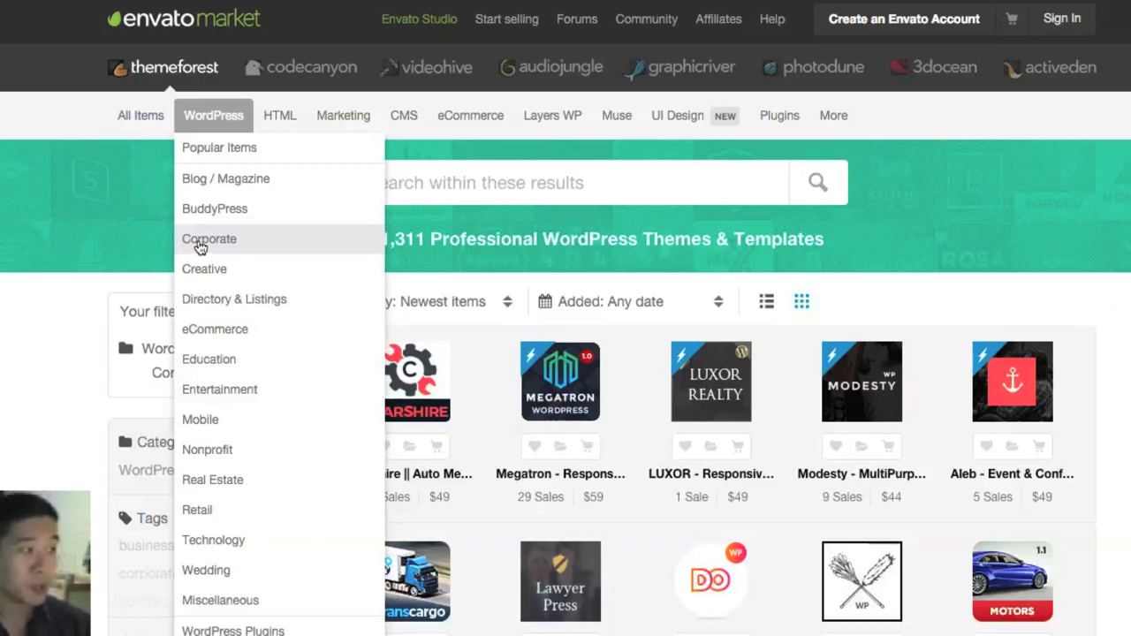
{"action": "left_click", "coordinate": [208, 239]}
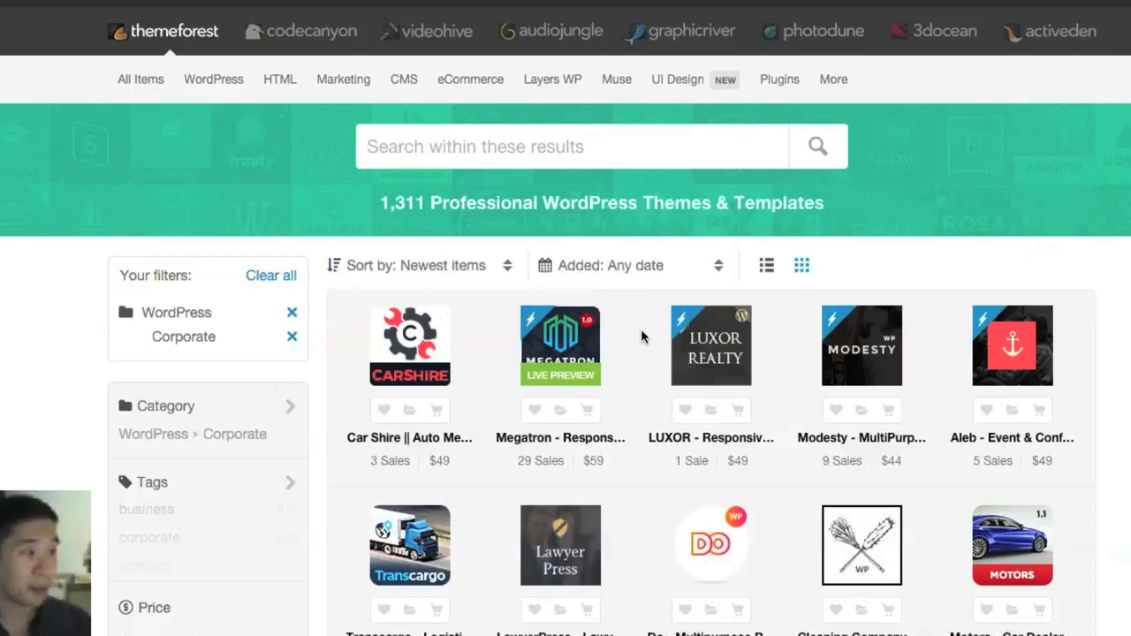
{"action": "mouse_move", "coordinate": [710, 345]}
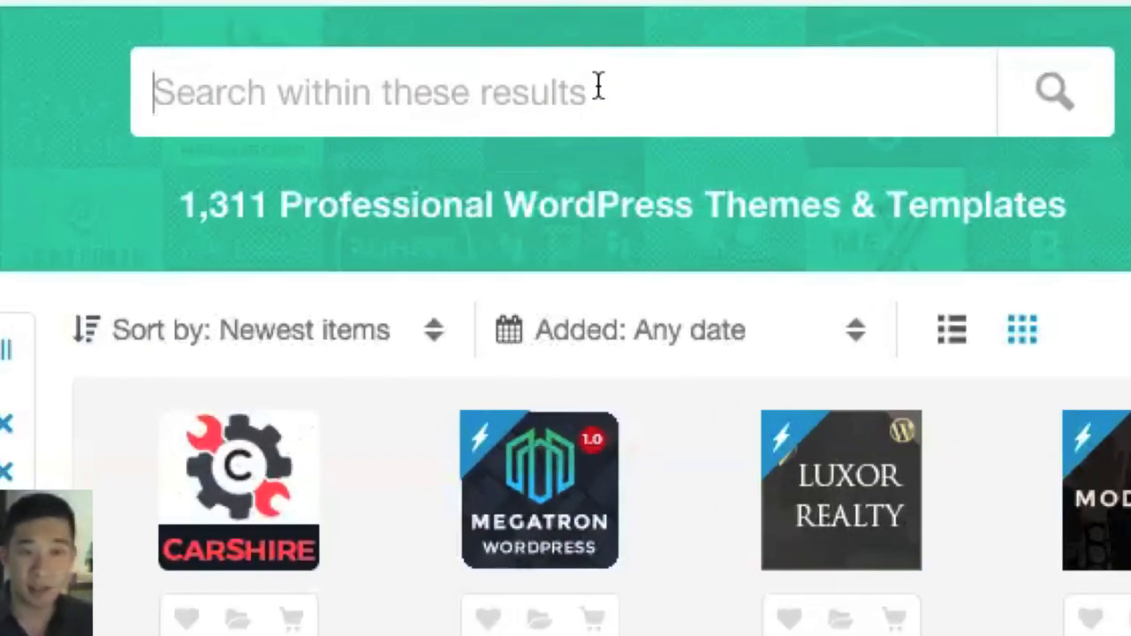
Search 'simple, clean' within the Corporate results, narrowing the list to 160 themes.
{"action": "type", "text": "simple,"}
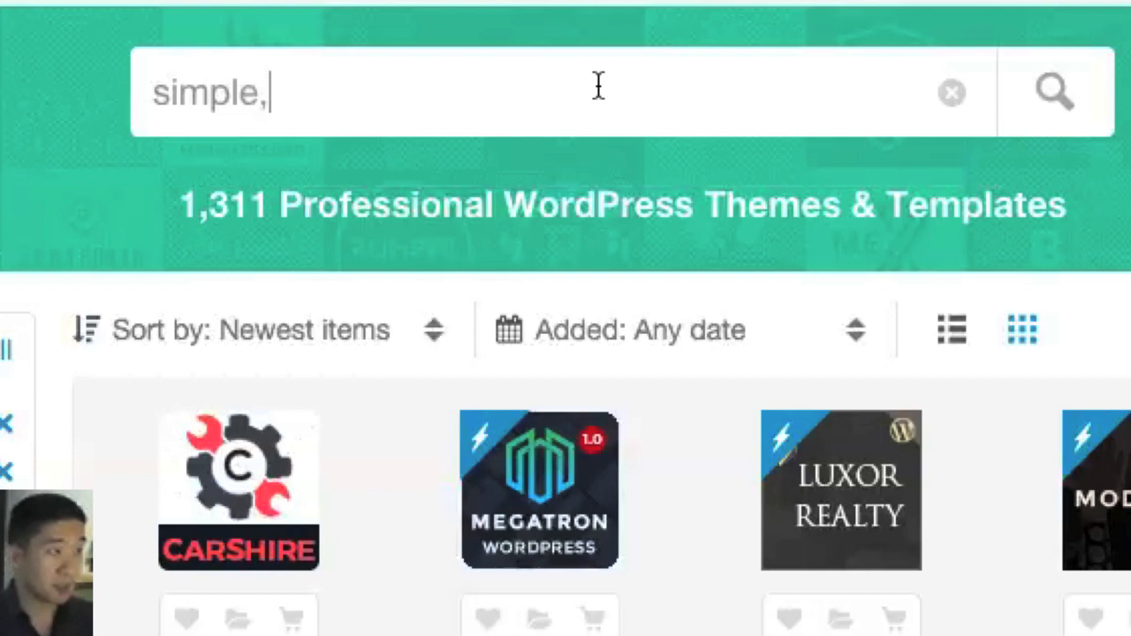
{"action": "type", "text": "clean"}
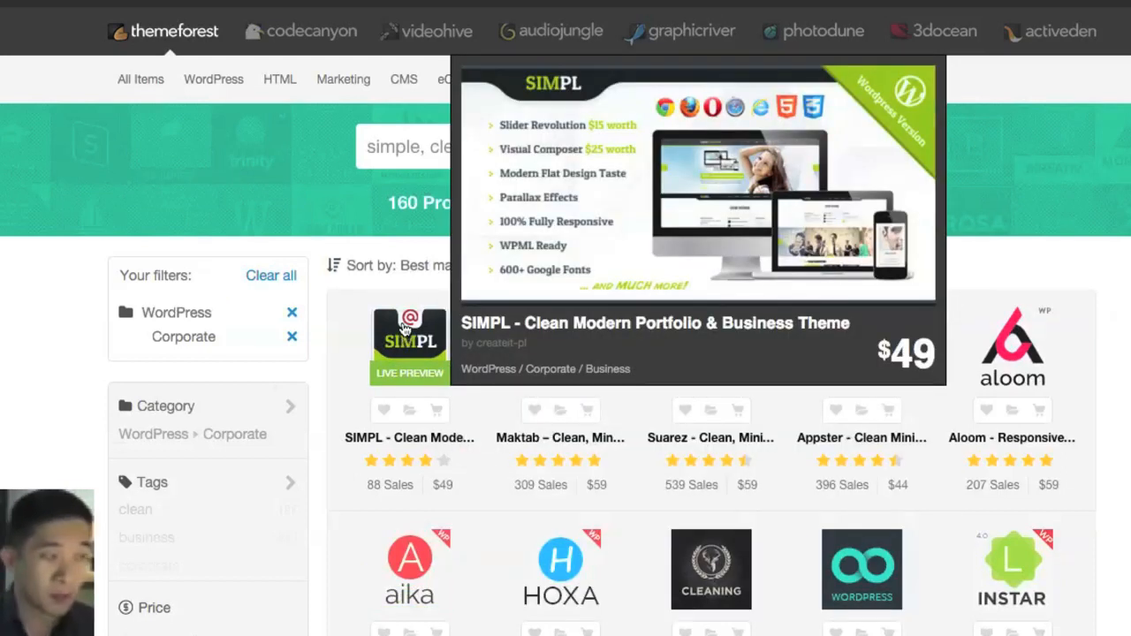
{"action": "mouse_move", "coordinate": [561, 345]}
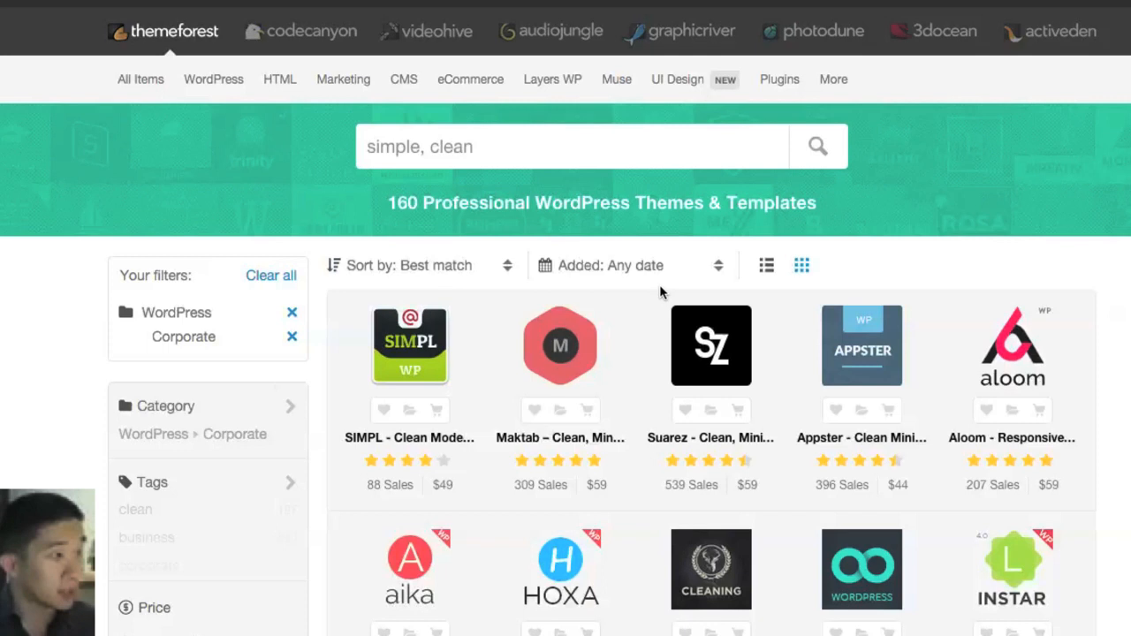
Show the available sort orders above the 160 filtered Corporate theme results.
{"action": "left_click", "coordinate": [415, 266]}
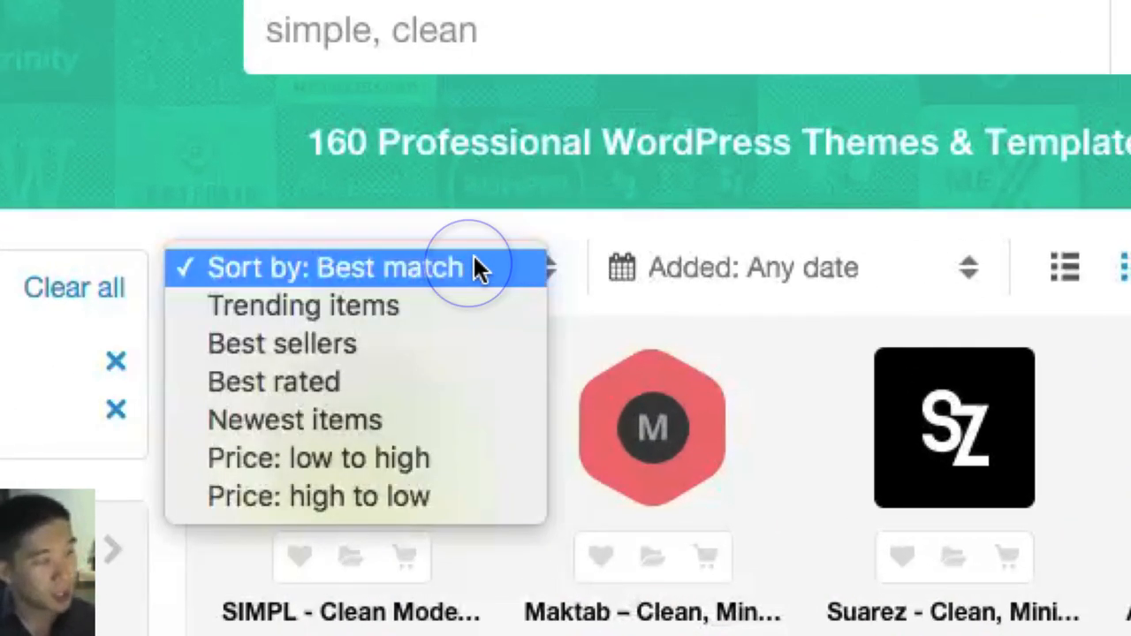
{"action": "mouse_move", "coordinate": [442, 343]}
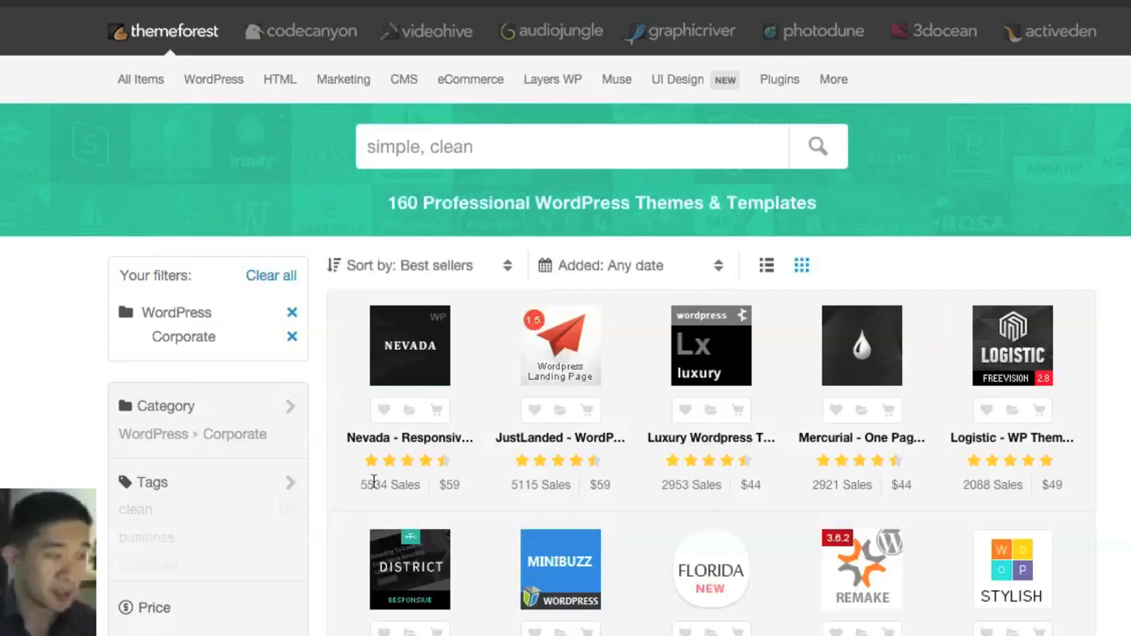
{"action": "mouse_move", "coordinate": [739, 399]}
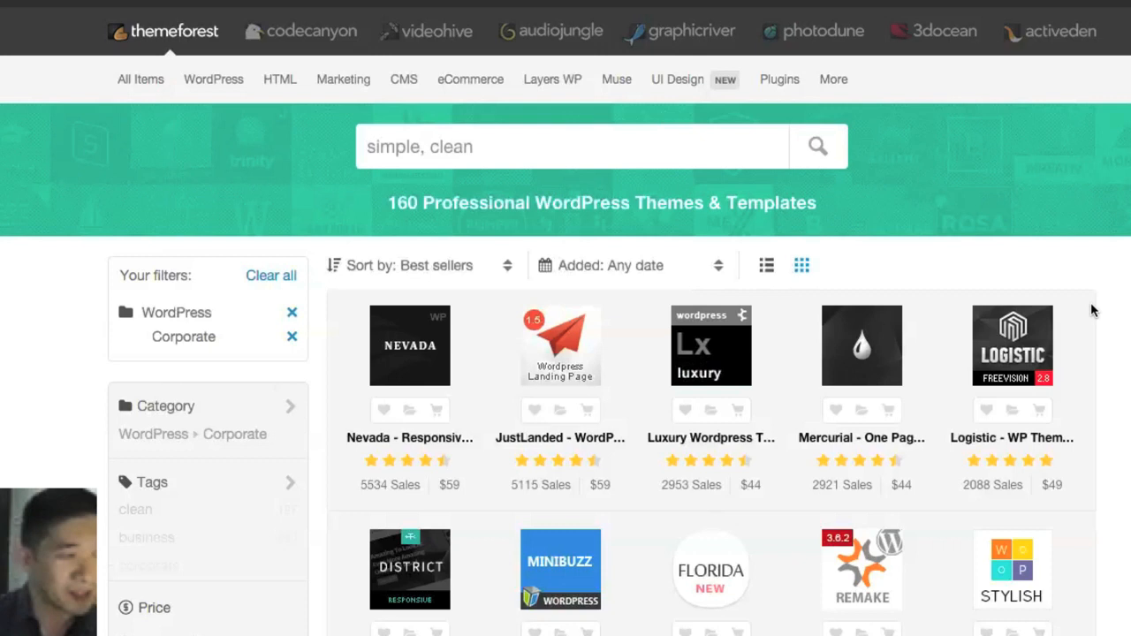
{"action": "mouse_move", "coordinate": [1080, 309]}
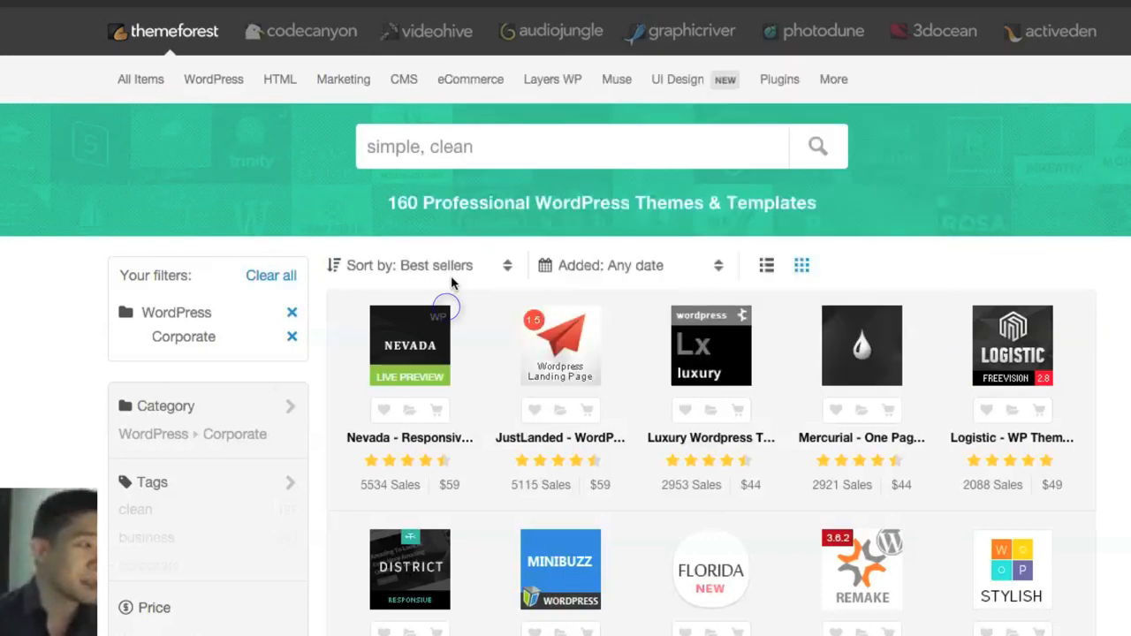
{"action": "left_click", "coordinate": [410, 345]}
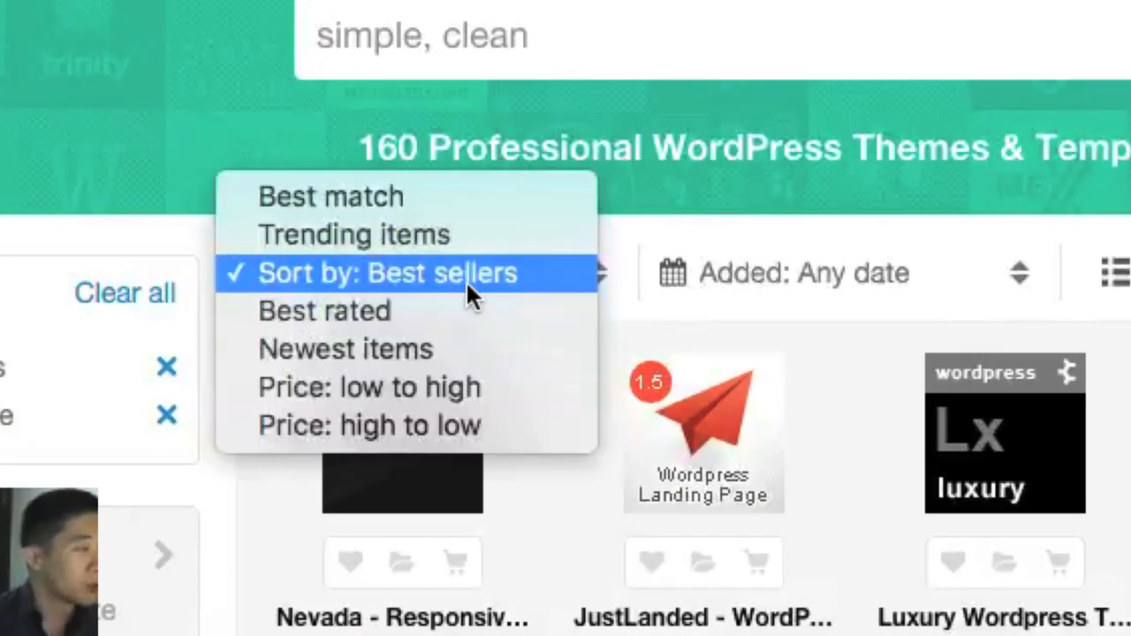
Sort the filtered Corporate themes by trending items, putting SIMPL and Maktab first.
{"action": "left_click", "coordinate": [353, 233]}
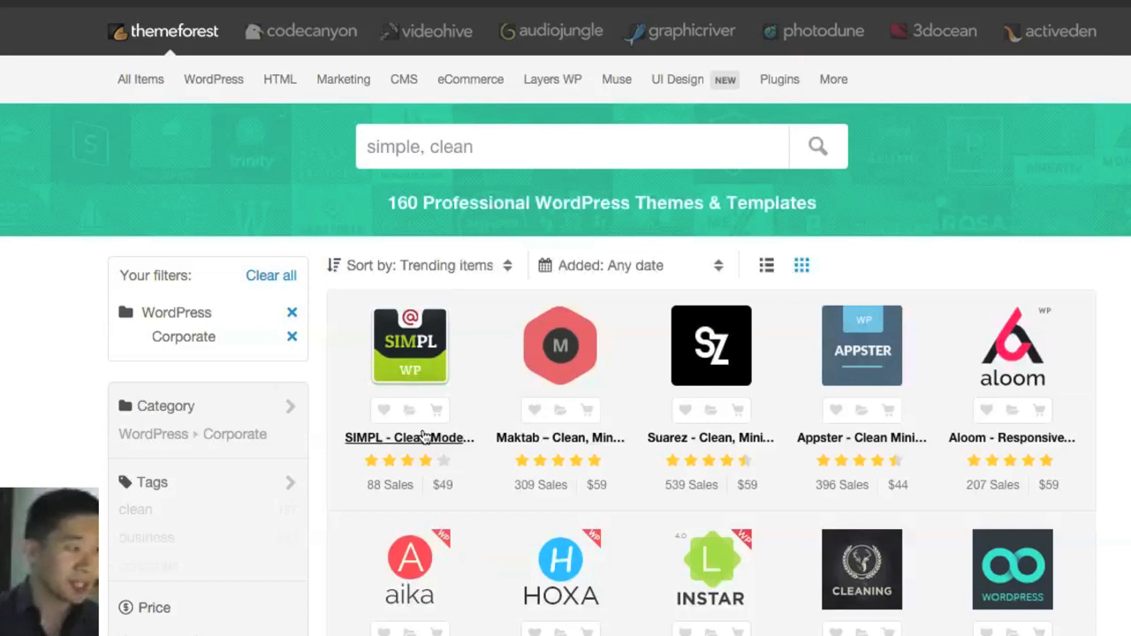
{"action": "mouse_move", "coordinate": [573, 492]}
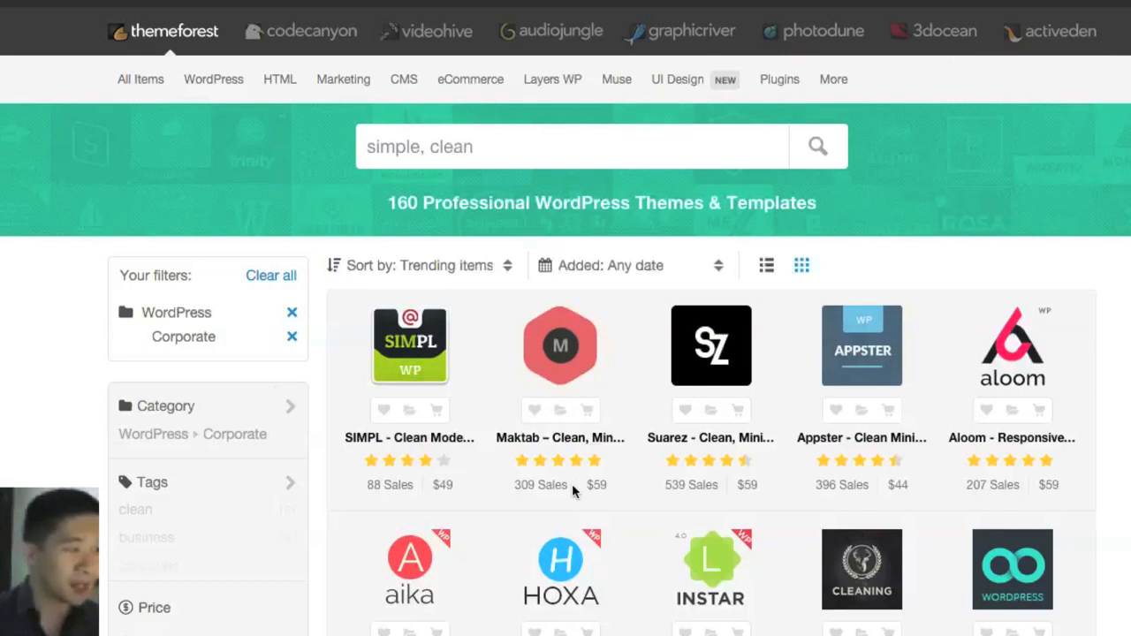
{"action": "mouse_move", "coordinate": [381, 413]}
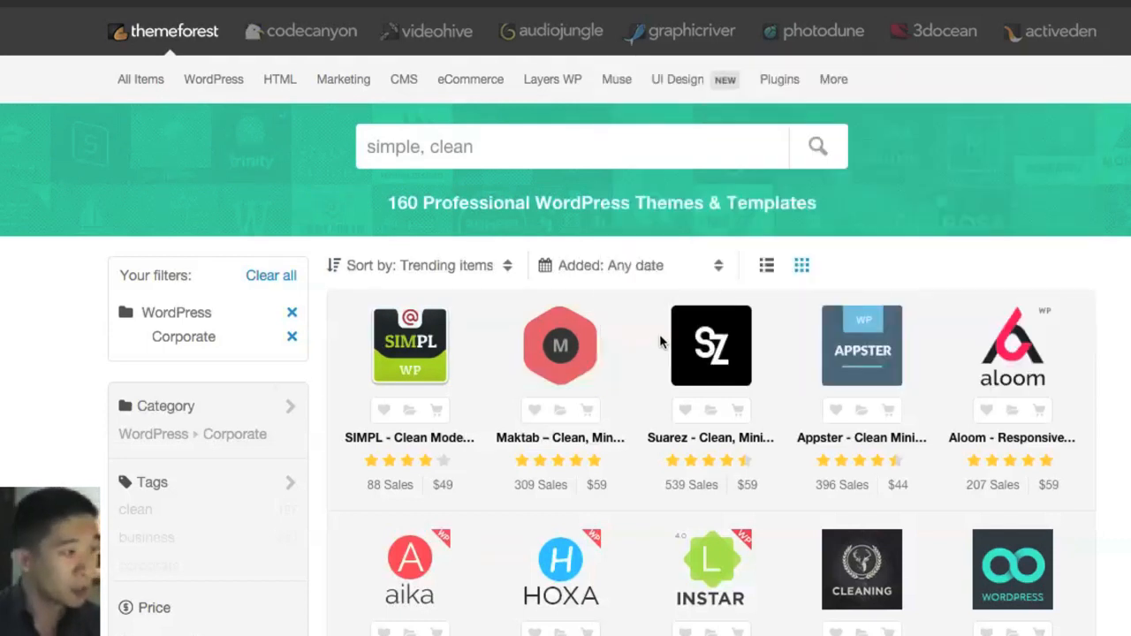
{"action": "mouse_move", "coordinate": [1125, 403]}
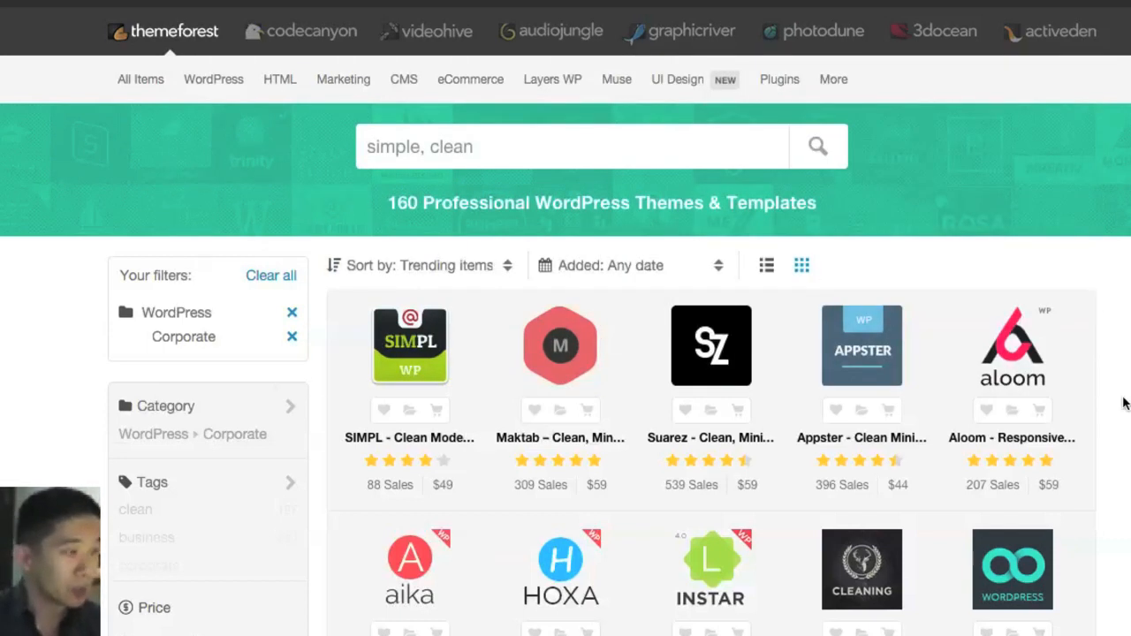
{"action": "mouse_move", "coordinate": [560, 344]}
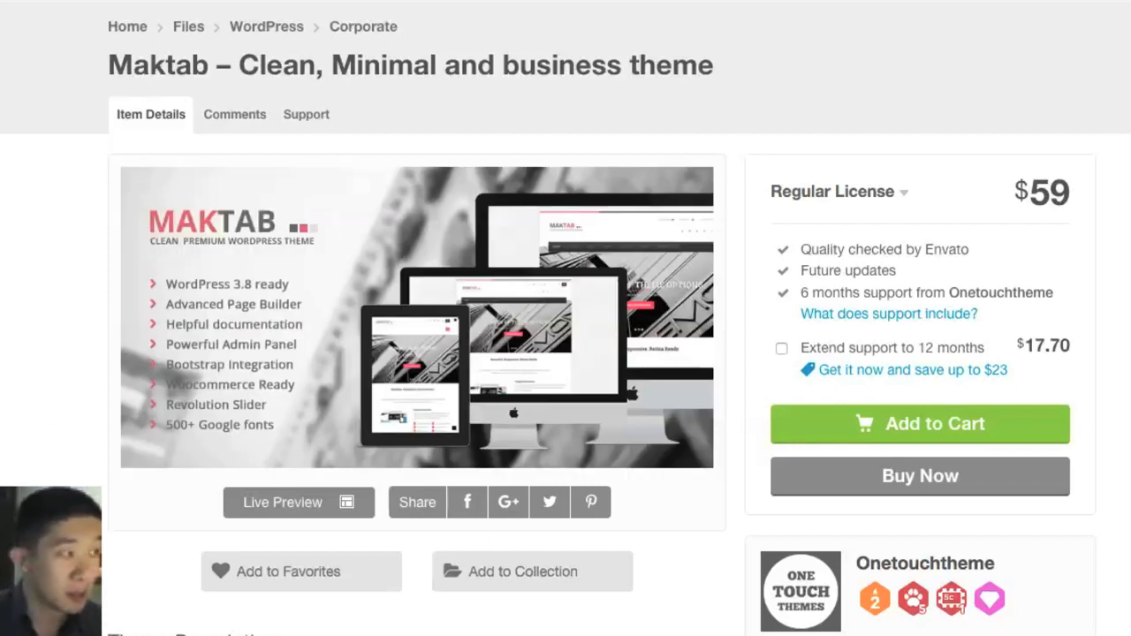
Bring the Maktab – Clean, Minimal and business theme into view in the results grid.
{"action": "scroll", "scroll_direction": "down", "scroll_amount": 3}
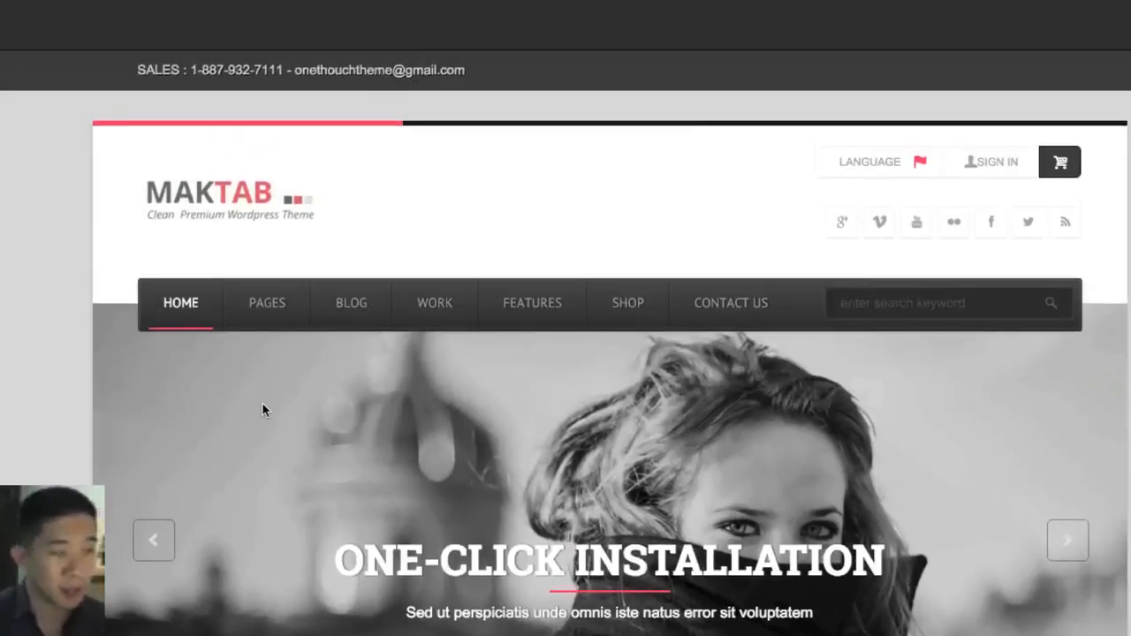
Cycle the Maktab demo's hero slider through to the Tested Design Responsiveness slide.
{"action": "scroll", "scroll_direction": "down", "scroll_amount": 3}
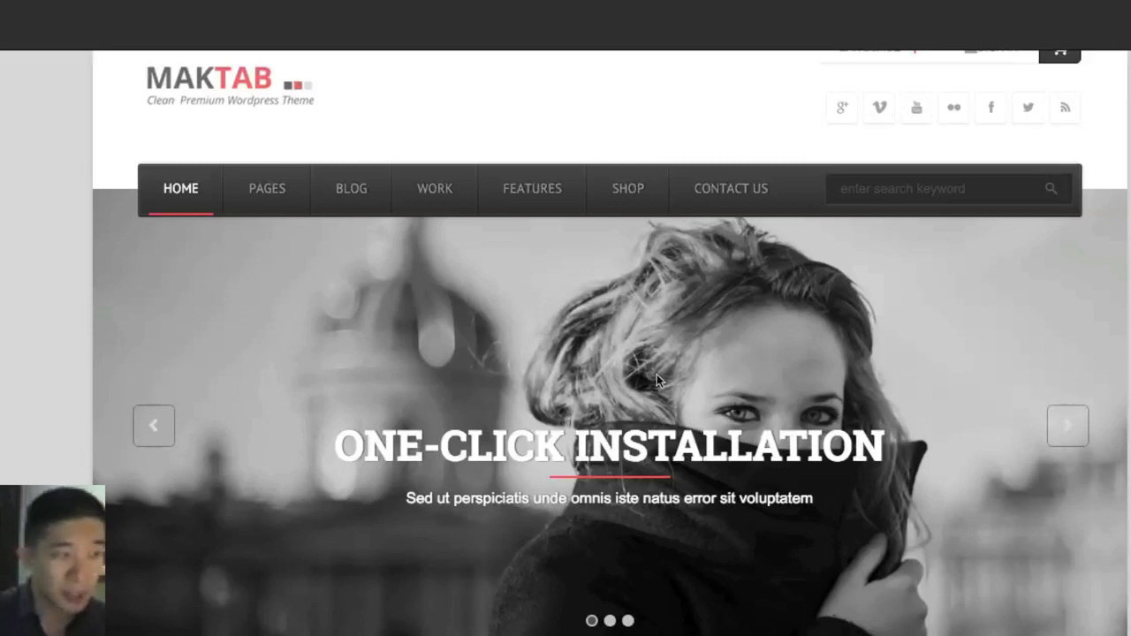
{"action": "mouse_move", "coordinate": [219, 261]}
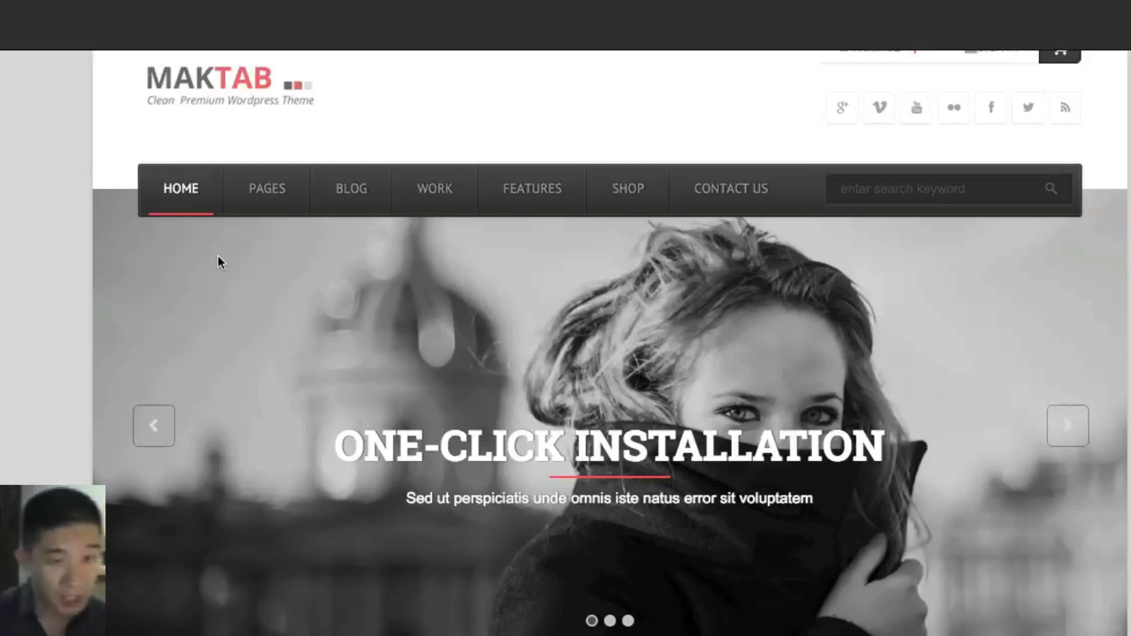
{"action": "scroll", "scroll_direction": "down", "scroll_amount": 3}
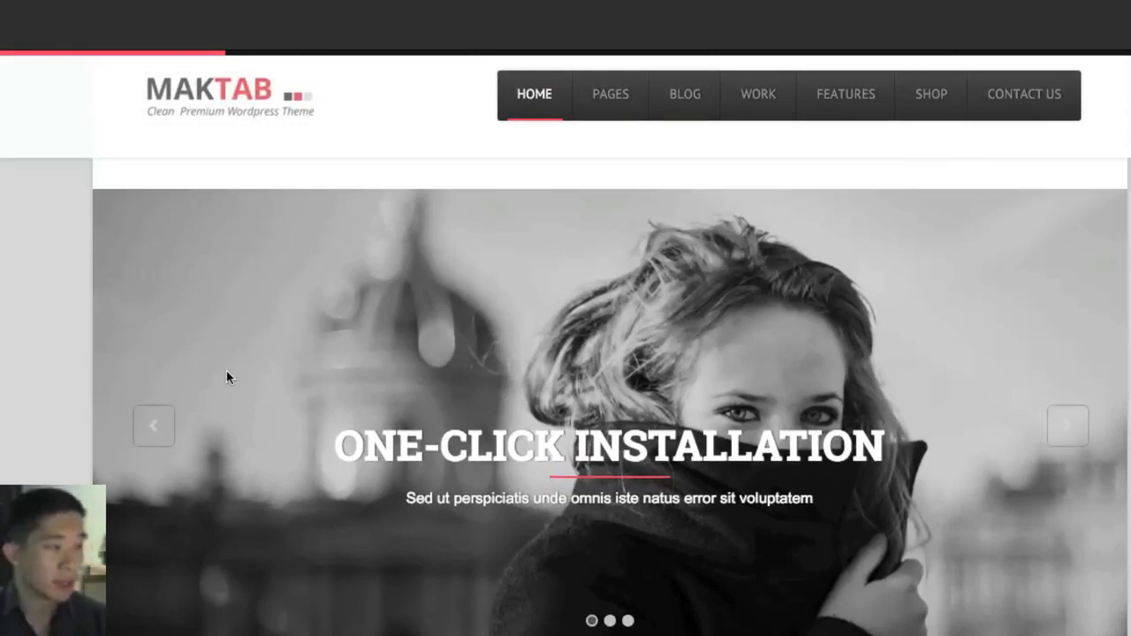
{"action": "mouse_move", "coordinate": [422, 519]}
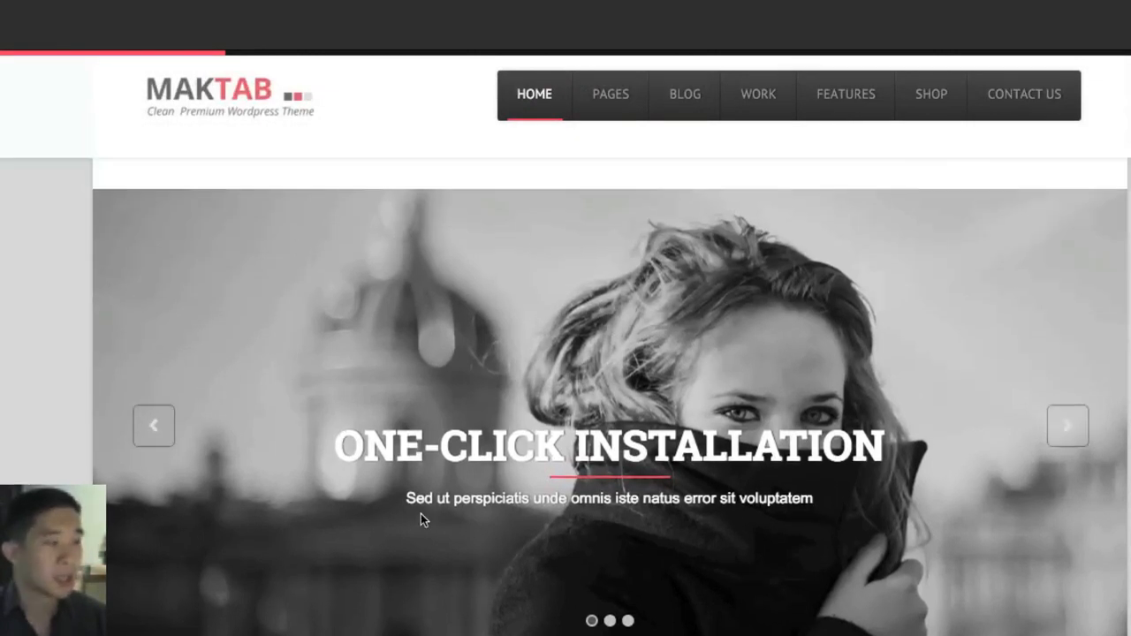
{"action": "left_click", "coordinate": [1068, 424]}
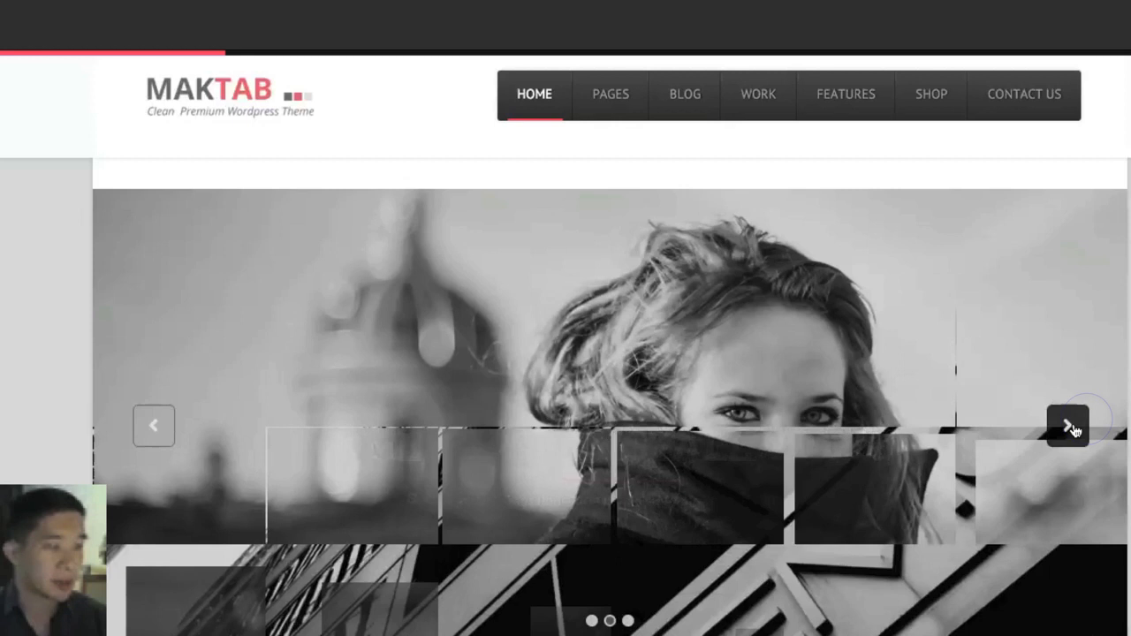
{"action": "left_click", "coordinate": [1067, 425]}
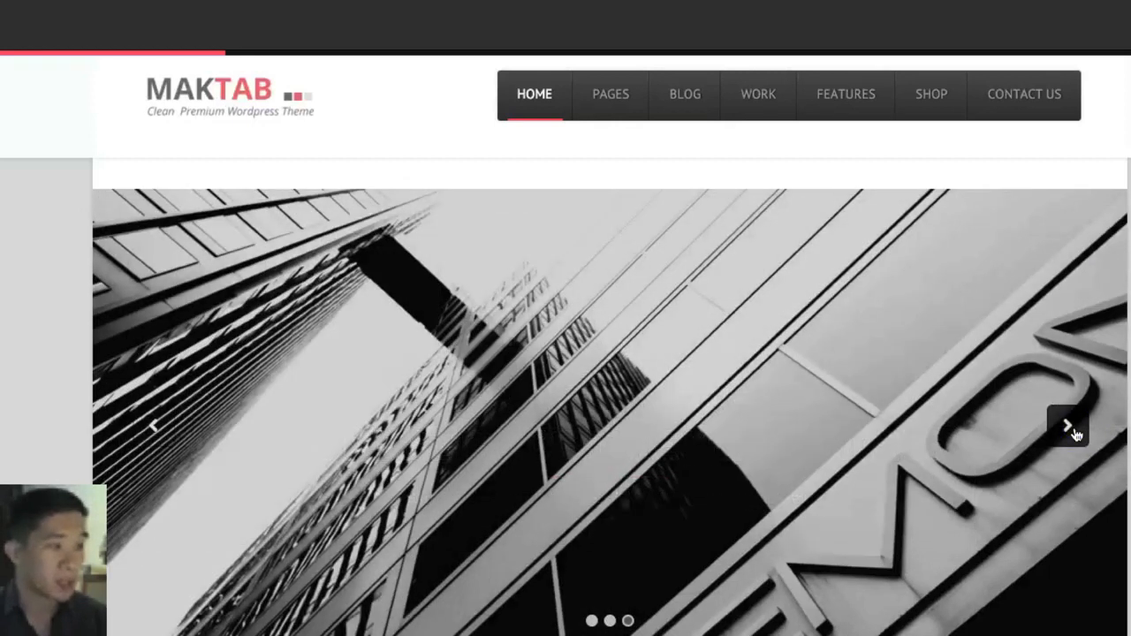
{"action": "left_click", "coordinate": [1067, 425]}
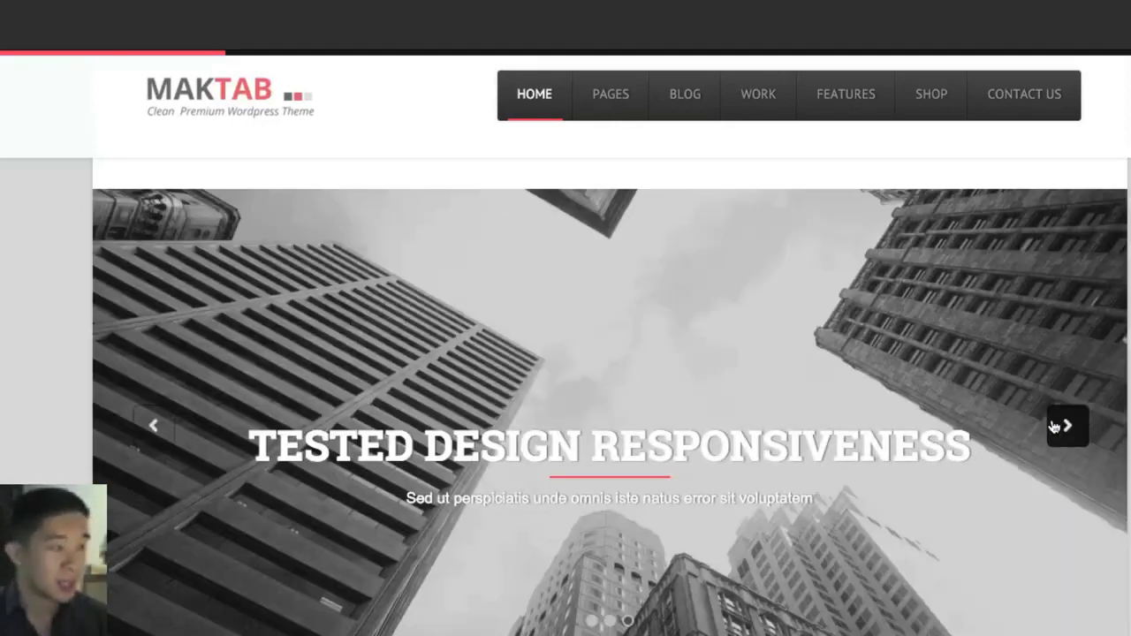
Look over the demo homepage's feature sections down to Woocommerce Ready and Latest Projects.
{"action": "scroll", "scroll_direction": "down", "scroll_amount": 3}
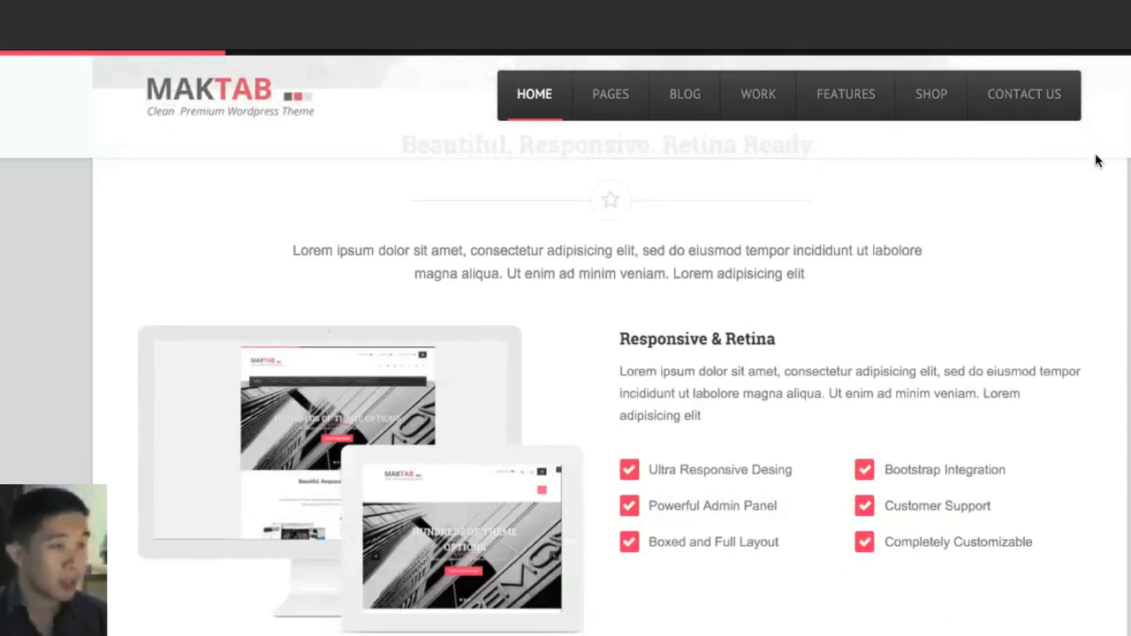
{"action": "mouse_move", "coordinate": [63, 166]}
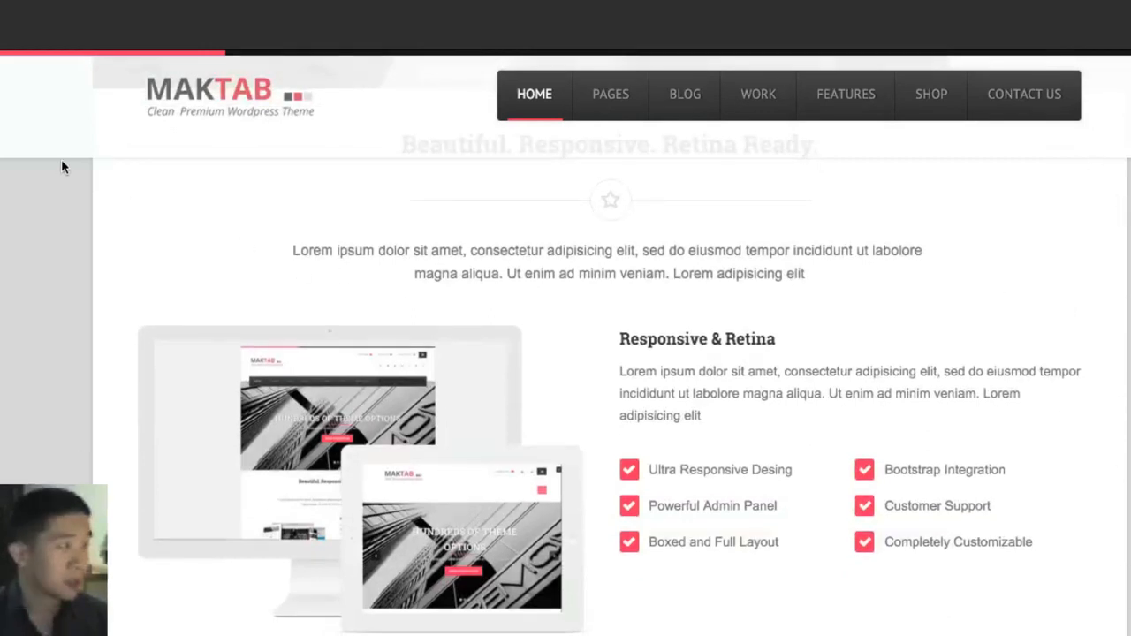
{"action": "mouse_move", "coordinate": [129, 124]}
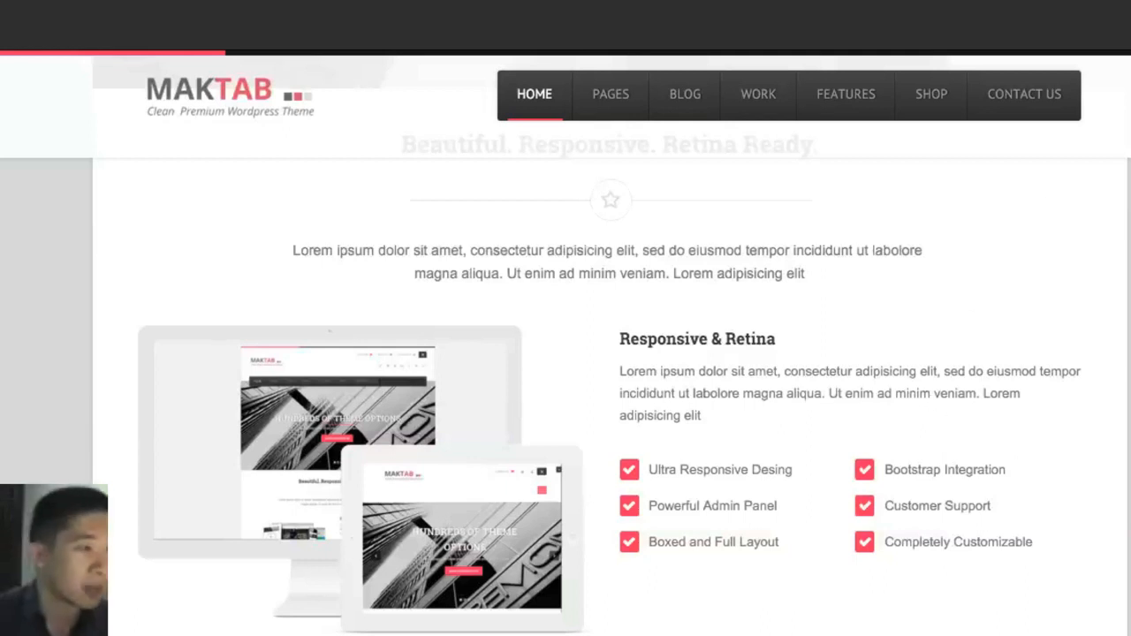
{"action": "scroll", "scroll_direction": "down", "scroll_amount": 3}
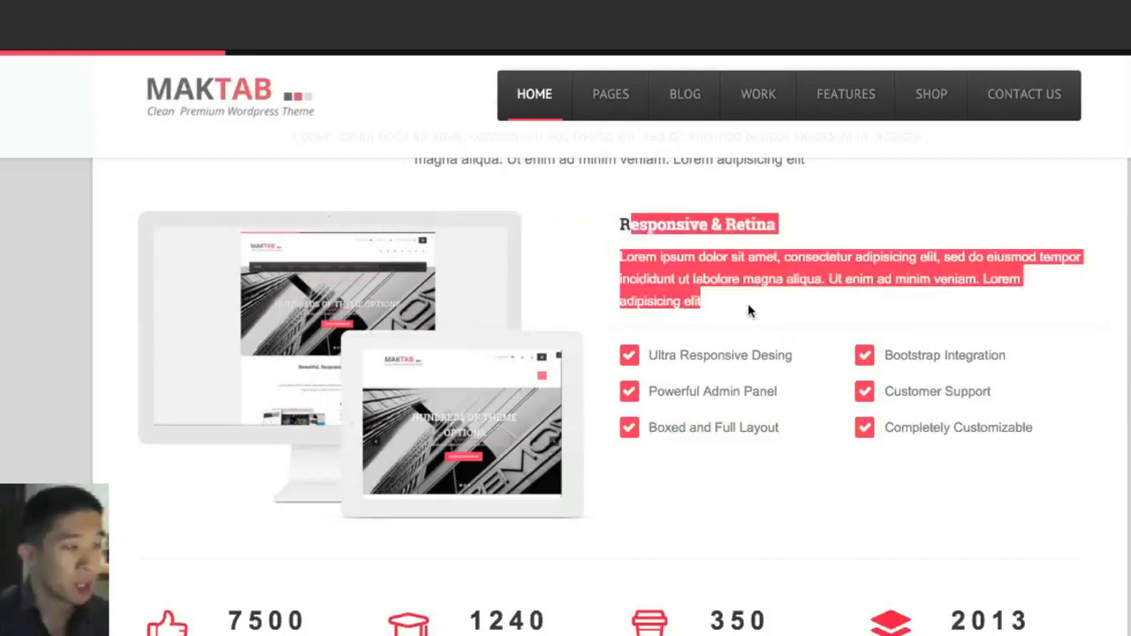
{"action": "left_click", "coordinate": [704, 304]}
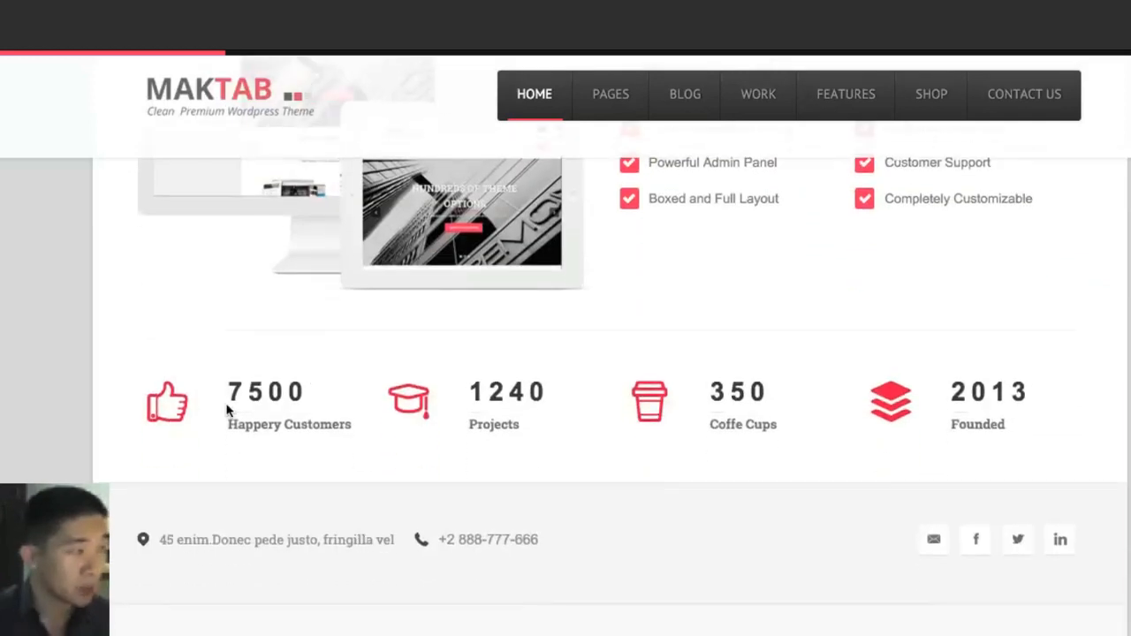
{"action": "mouse_move", "coordinate": [398, 350]}
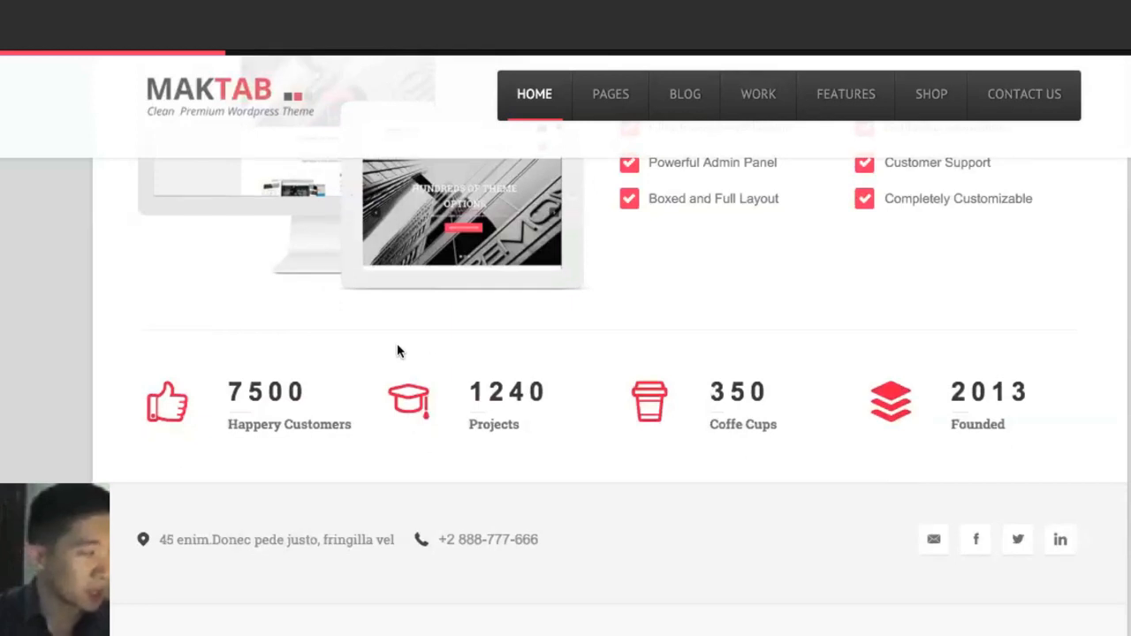
{"action": "scroll", "scroll_direction": "down", "scroll_amount": 3}
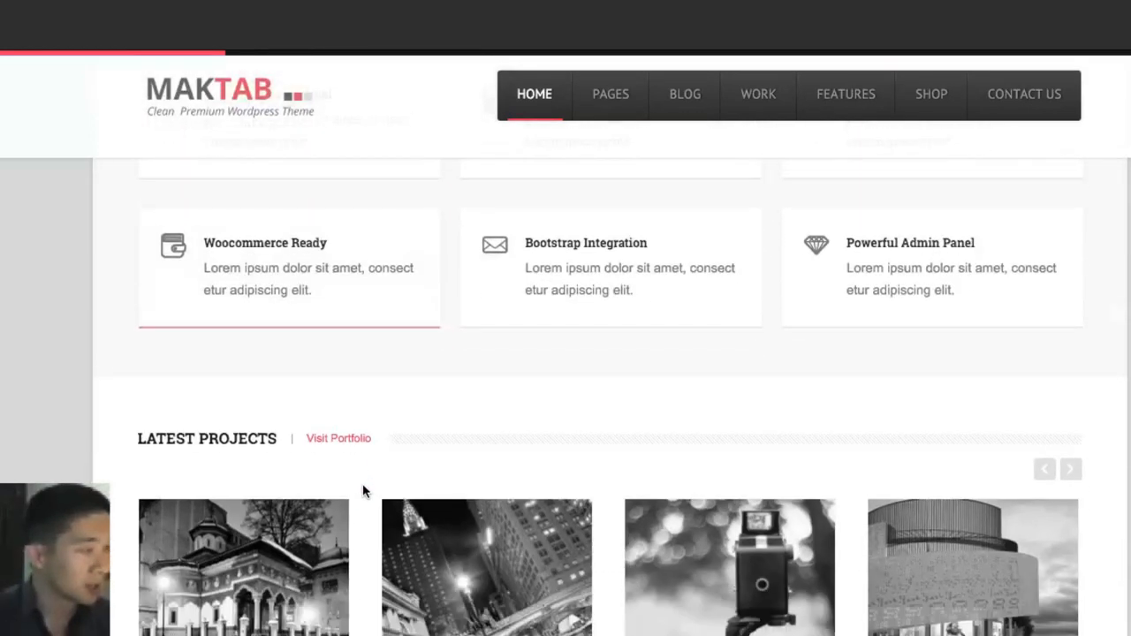
{"action": "scroll", "scroll_direction": "down", "scroll_amount": 3}
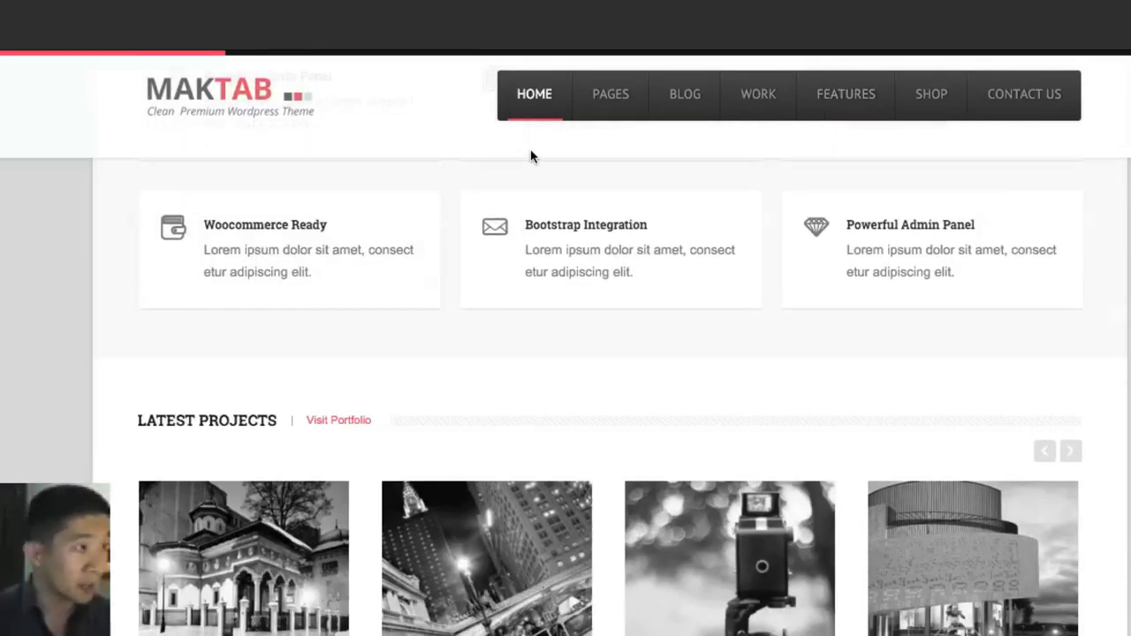
View the Maktab Services demo page with its feature cards, page builder and Other Services sections.
{"action": "left_click", "coordinate": [611, 93]}
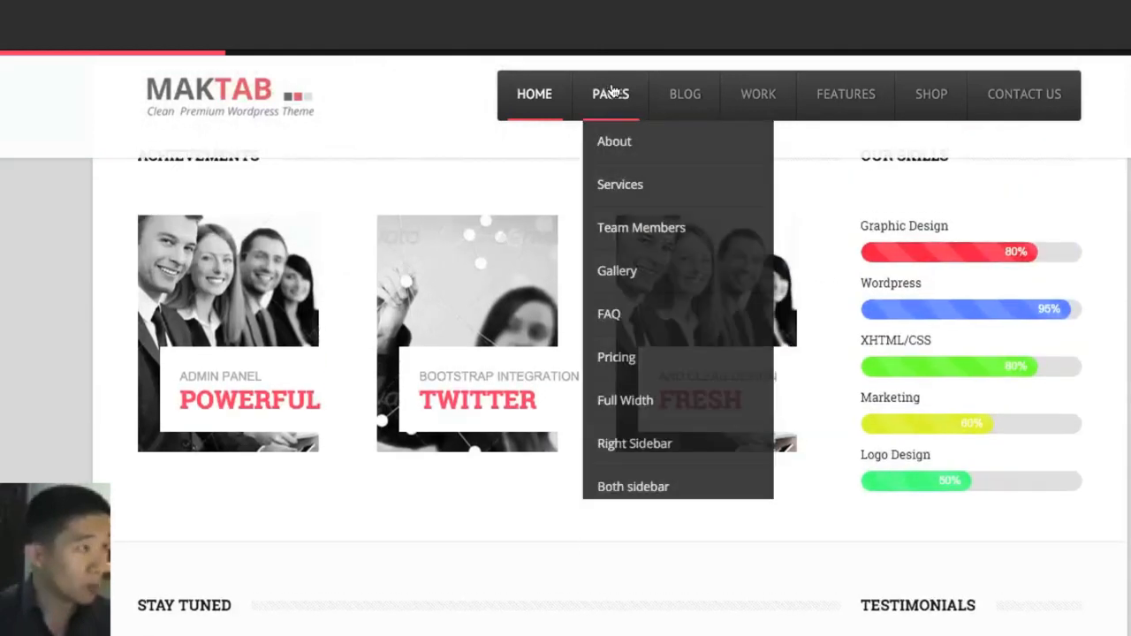
{"action": "mouse_move", "coordinate": [619, 184]}
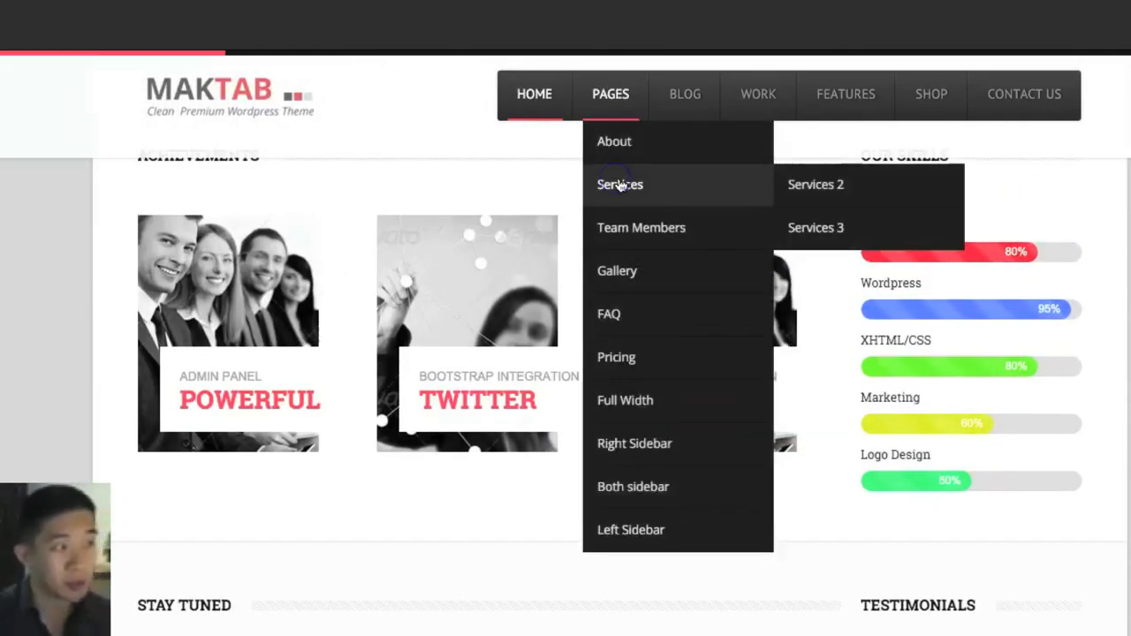
{"action": "left_click", "coordinate": [618, 183]}
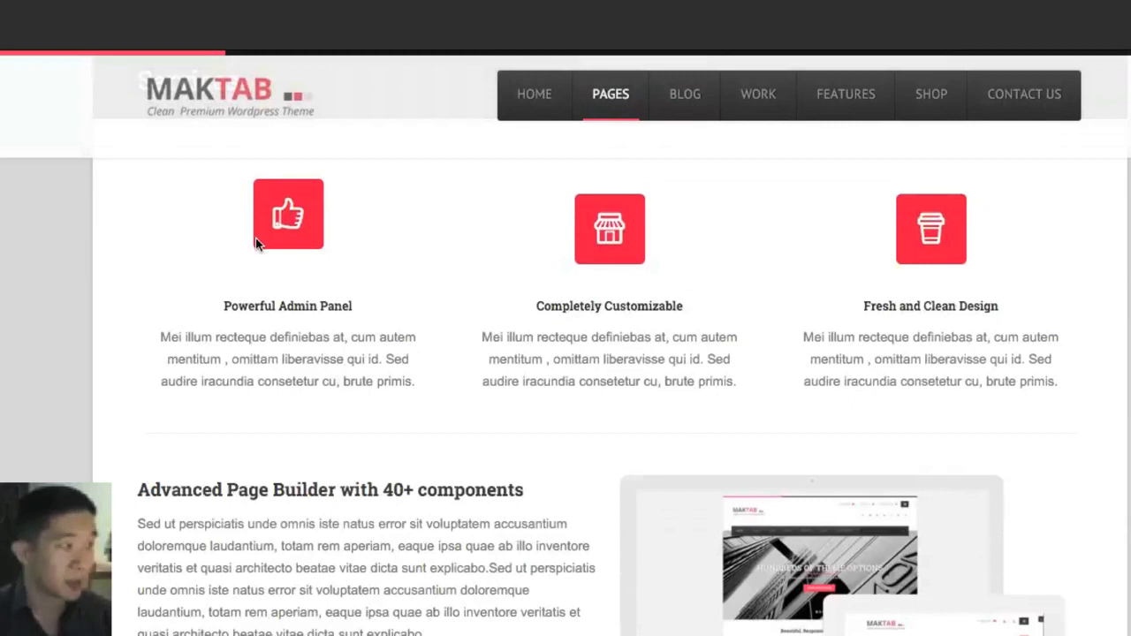
{"action": "scroll", "scroll_direction": "down", "scroll_amount": 3}
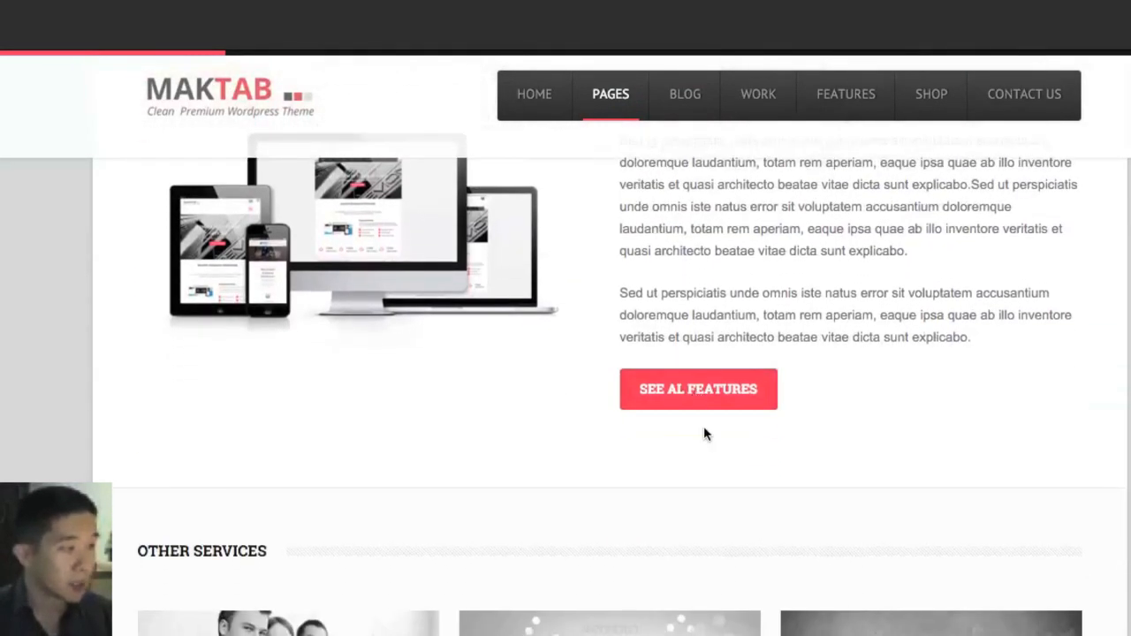
{"action": "mouse_move", "coordinate": [739, 483]}
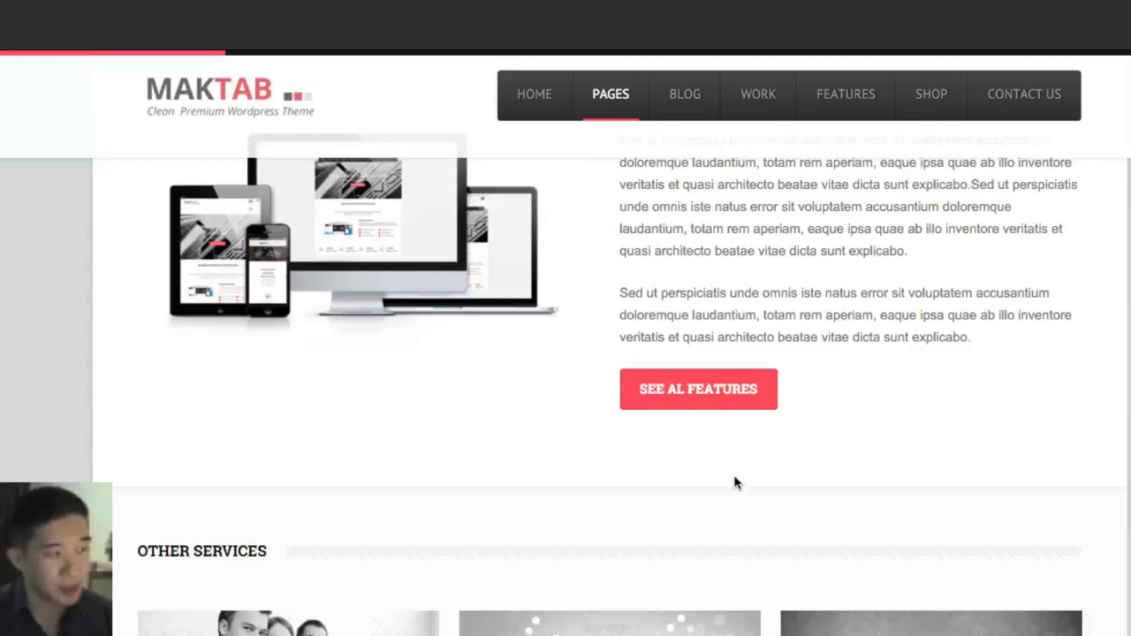
{"action": "scroll", "scroll_direction": "down", "scroll_amount": 3}
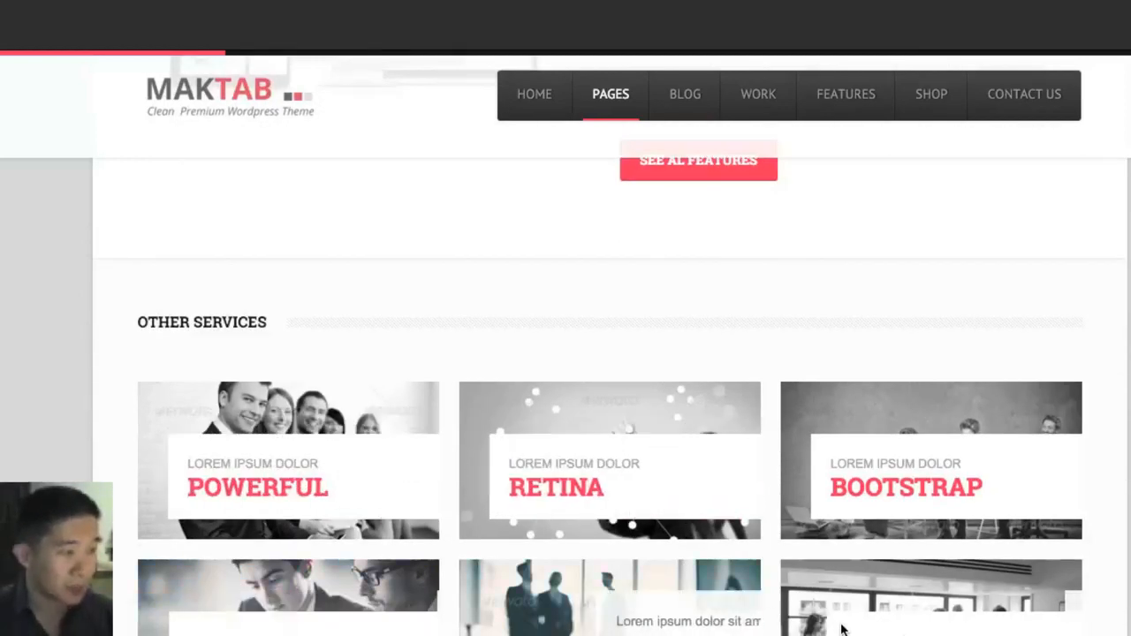
{"action": "scroll", "scroll_direction": "down", "scroll_amount": 3}
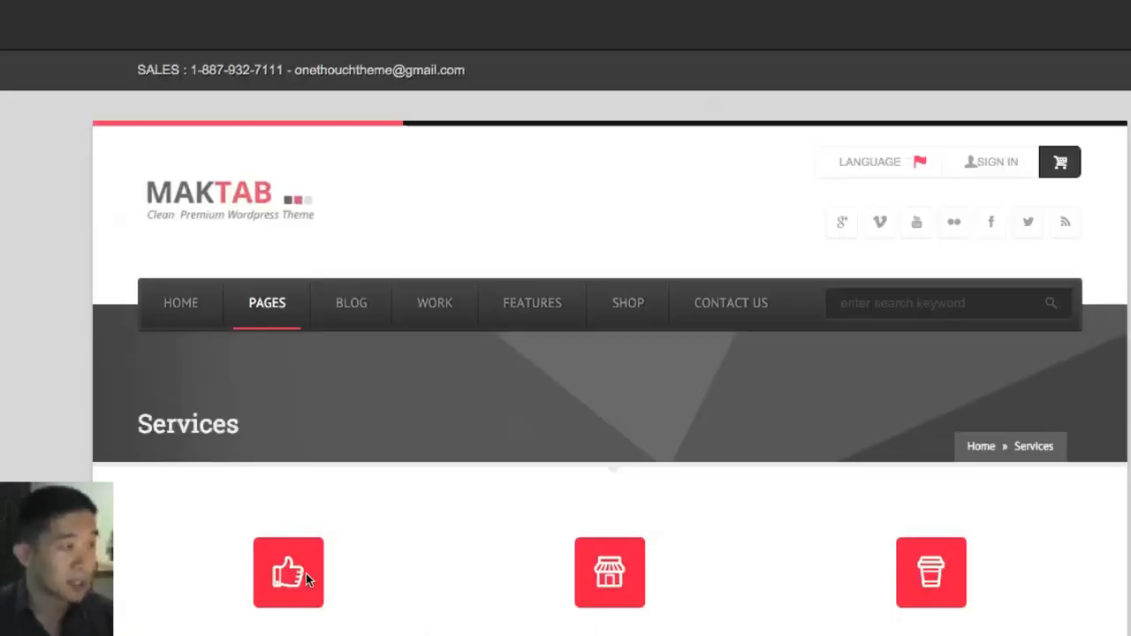
{"action": "mouse_move", "coordinate": [434, 302]}
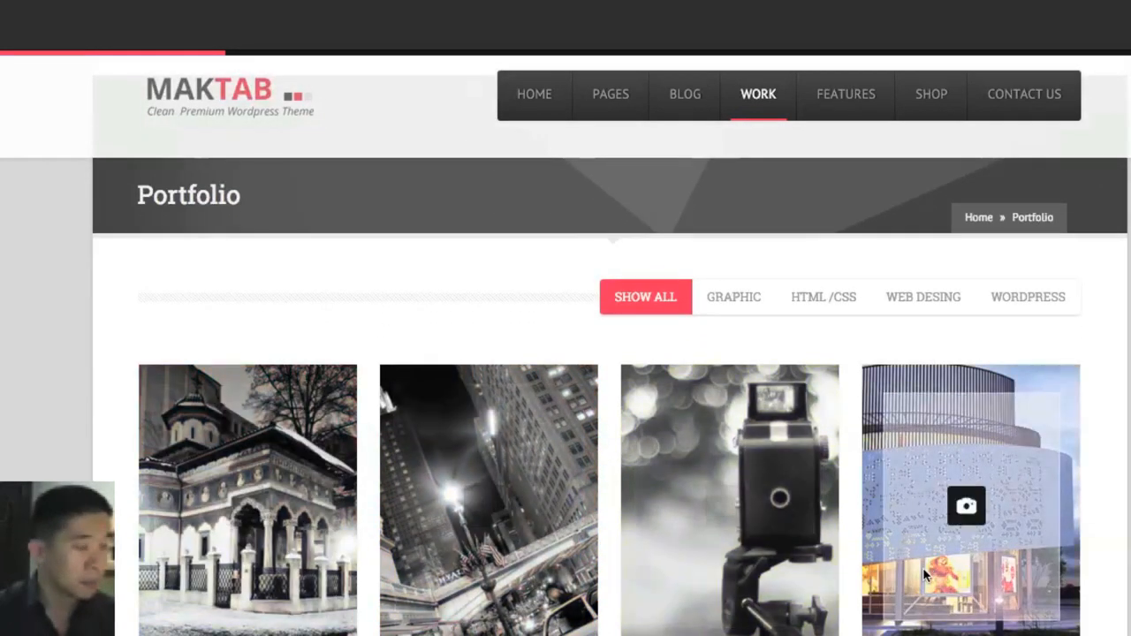
Look further down the Maktab Portfolio demo page.
{"action": "scroll", "scroll_direction": "down", "scroll_amount": 3}
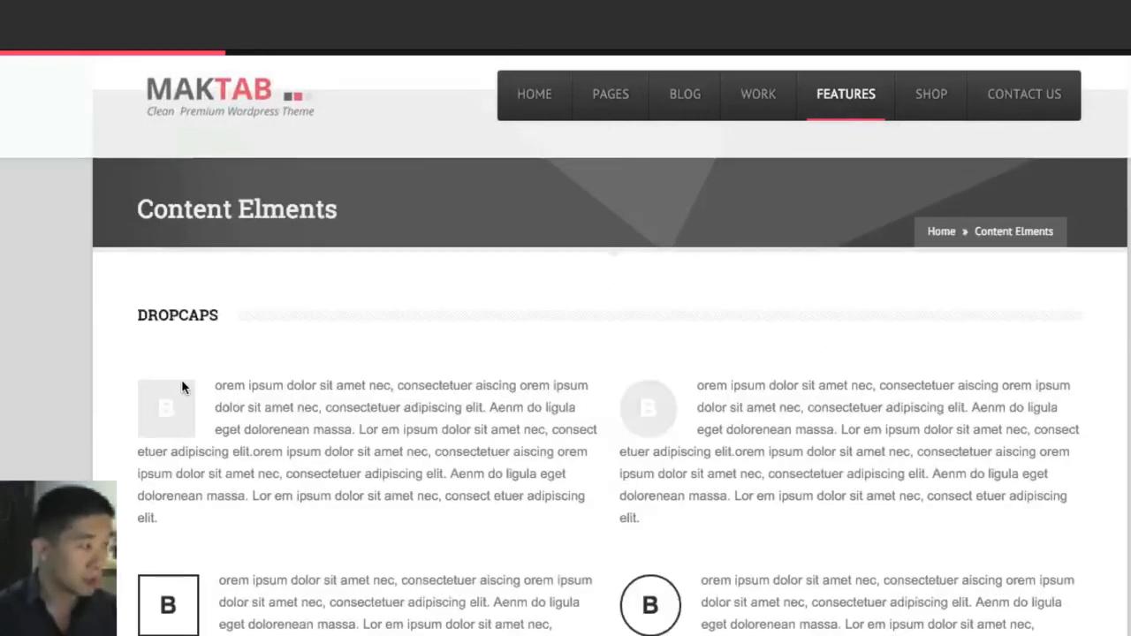
Expand the last accordion item on the Content Elements demo page to reveal its text.
{"action": "scroll", "scroll_direction": "down", "scroll_amount": 3}
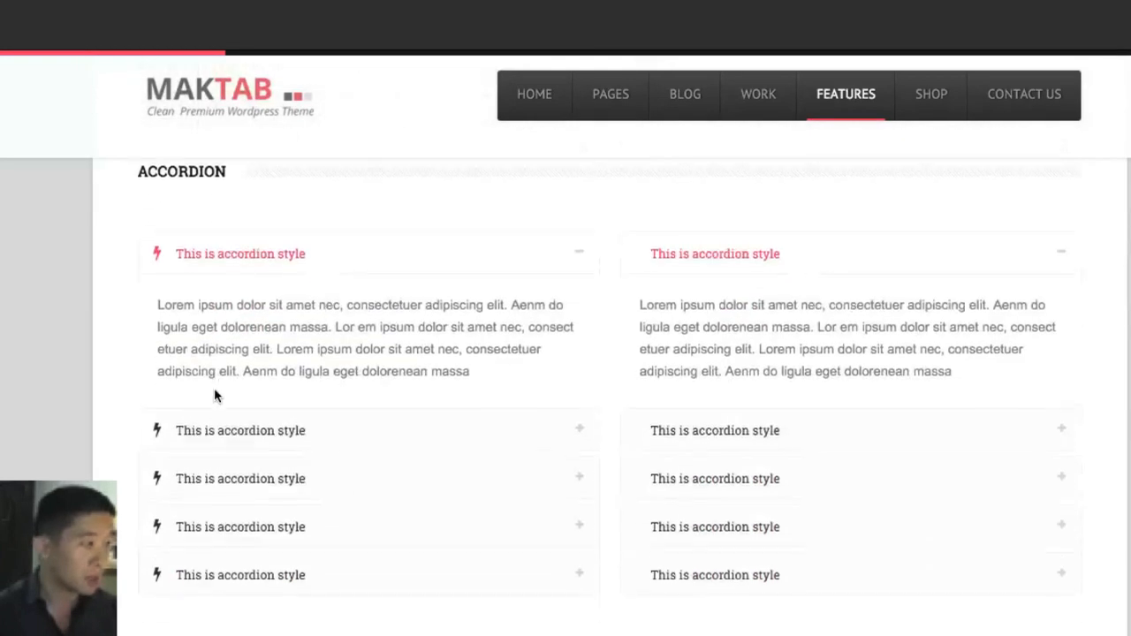
{"action": "left_click", "coordinate": [240, 293]}
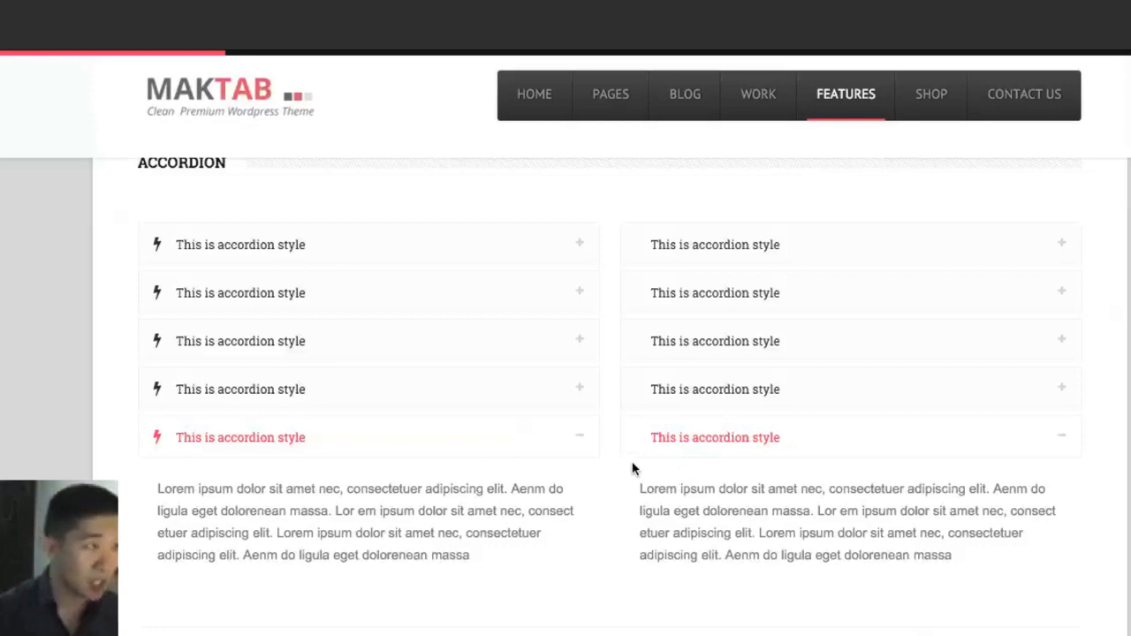
{"action": "scroll", "scroll_direction": "down", "scroll_amount": 3}
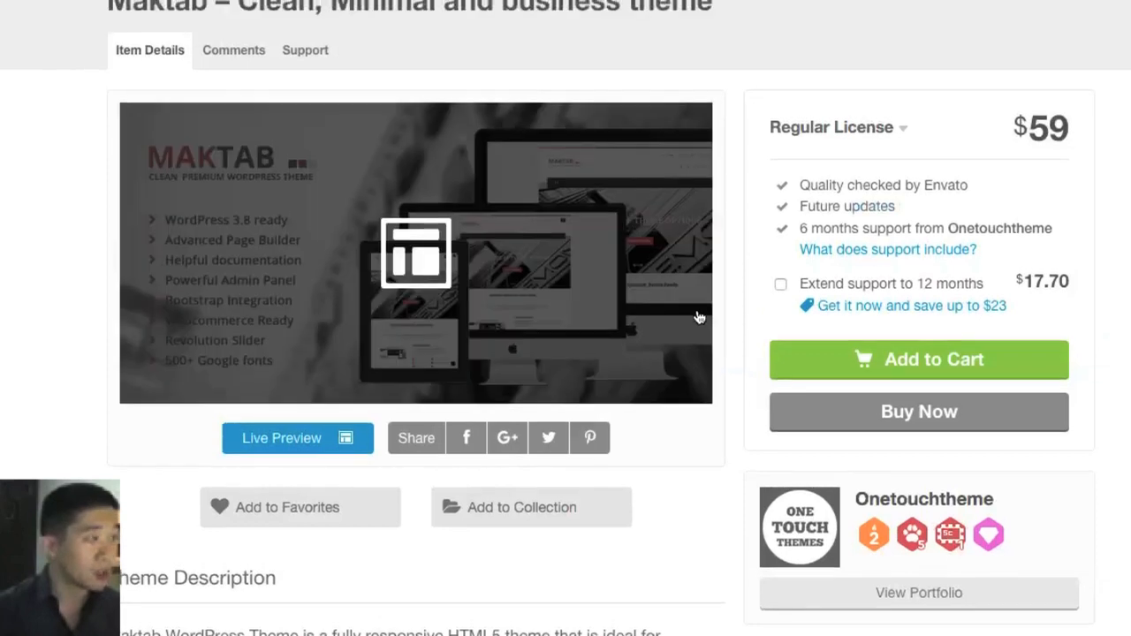
Scroll past the Maktab description to the panel showing 309 sales, 106 comments and five-star rating.
{"action": "scroll", "scroll_direction": "down", "scroll_amount": 3}
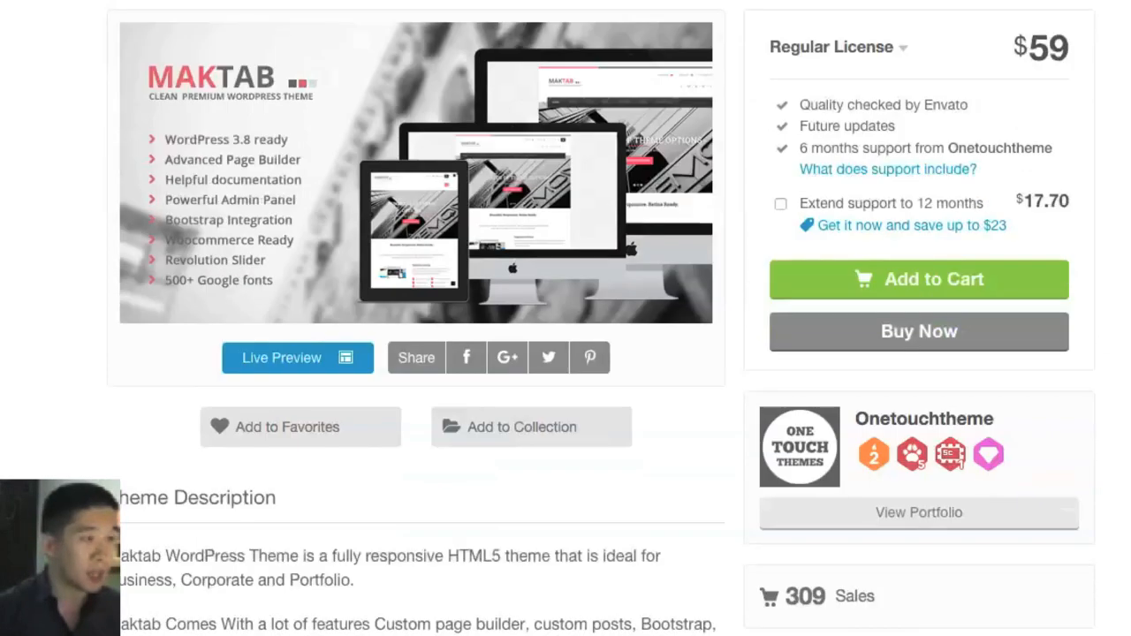
{"action": "scroll", "scroll_direction": "down", "scroll_amount": 3}
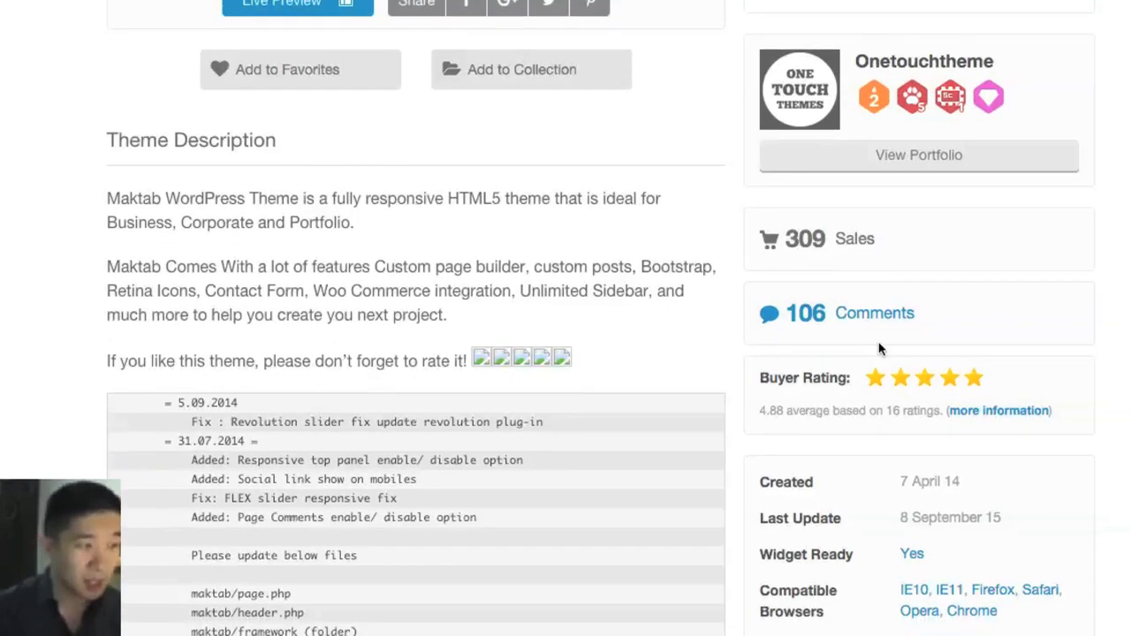
{"action": "scroll", "scroll_direction": "down", "scroll_amount": 3}
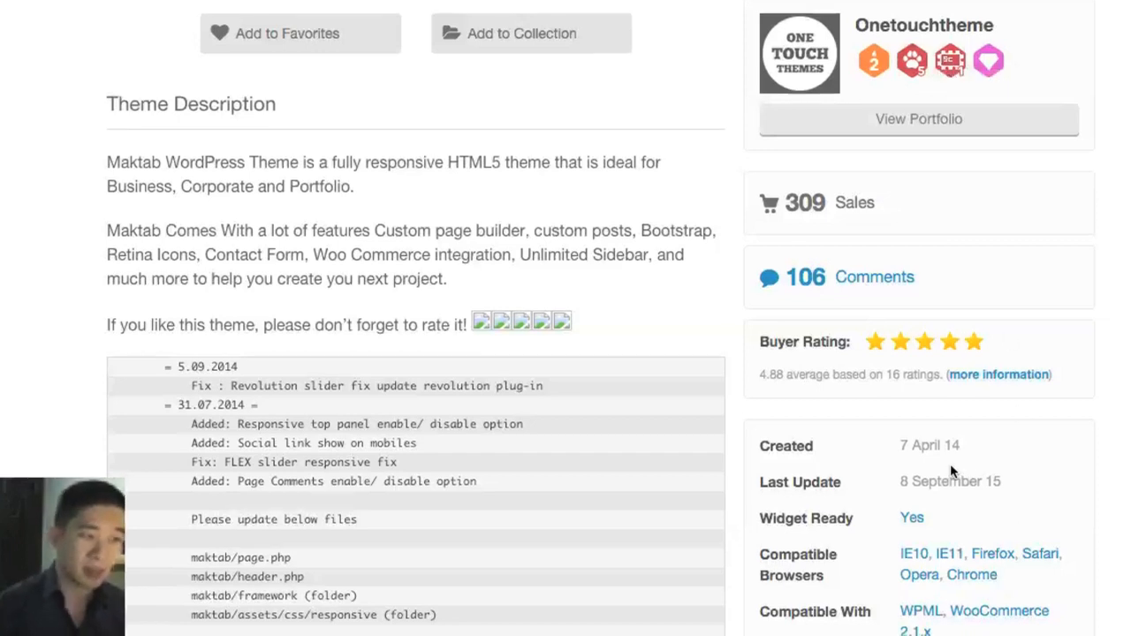
Scroll to the changelog and attributes: created 7 April 14, updated 8 September 15, WordPress 4.3, responsive layout.
{"action": "scroll", "scroll_direction": "down", "scroll_amount": 3}
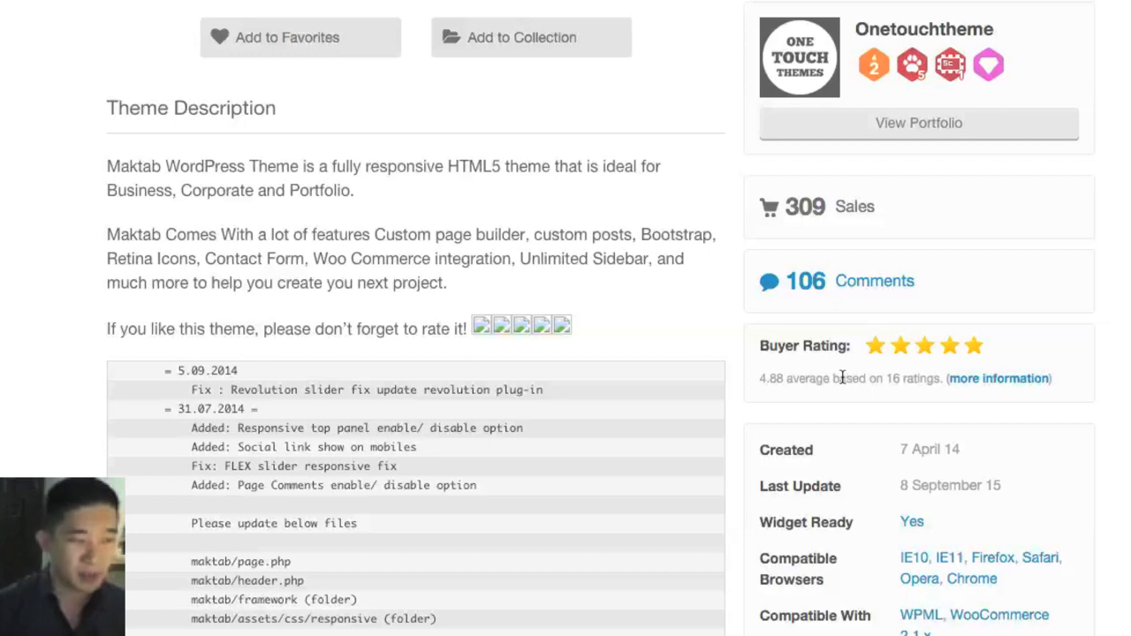
{"action": "scroll", "scroll_direction": "down", "scroll_amount": 3}
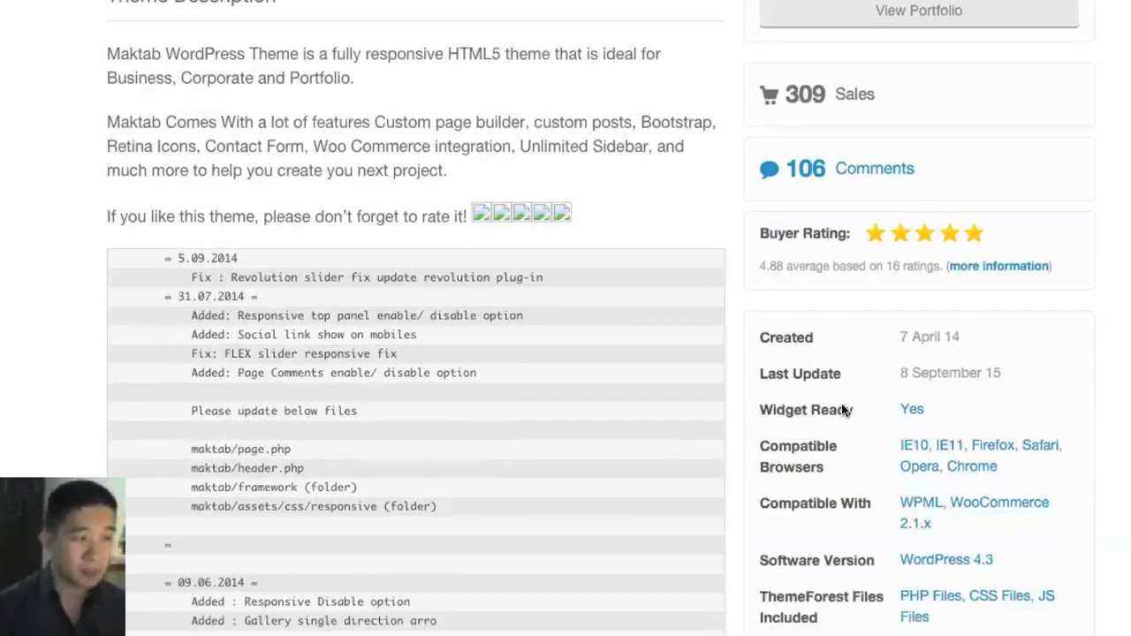
{"action": "scroll", "scroll_direction": "down", "scroll_amount": 3}
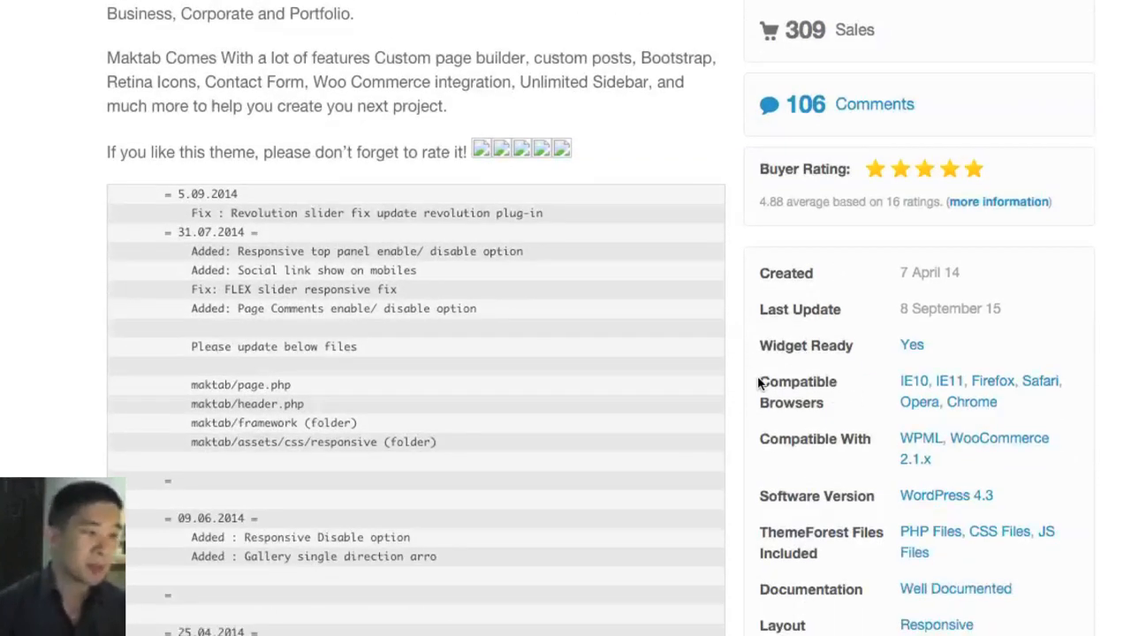
{"action": "scroll", "scroll_direction": "down", "scroll_amount": 3}
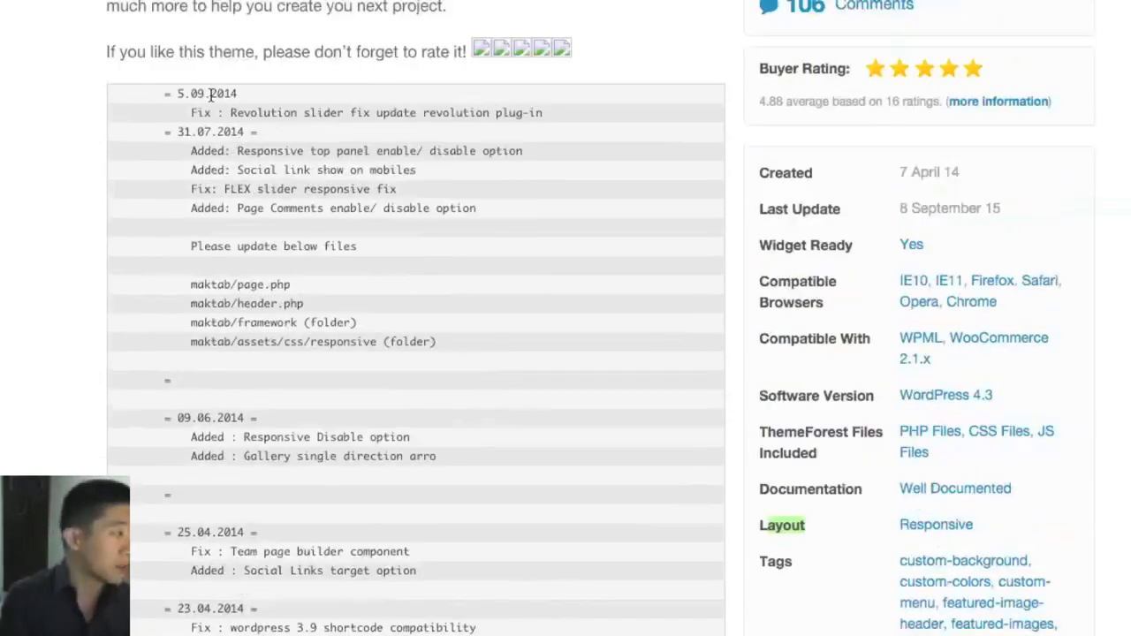
{"action": "scroll", "scroll_direction": "down", "scroll_amount": 3}
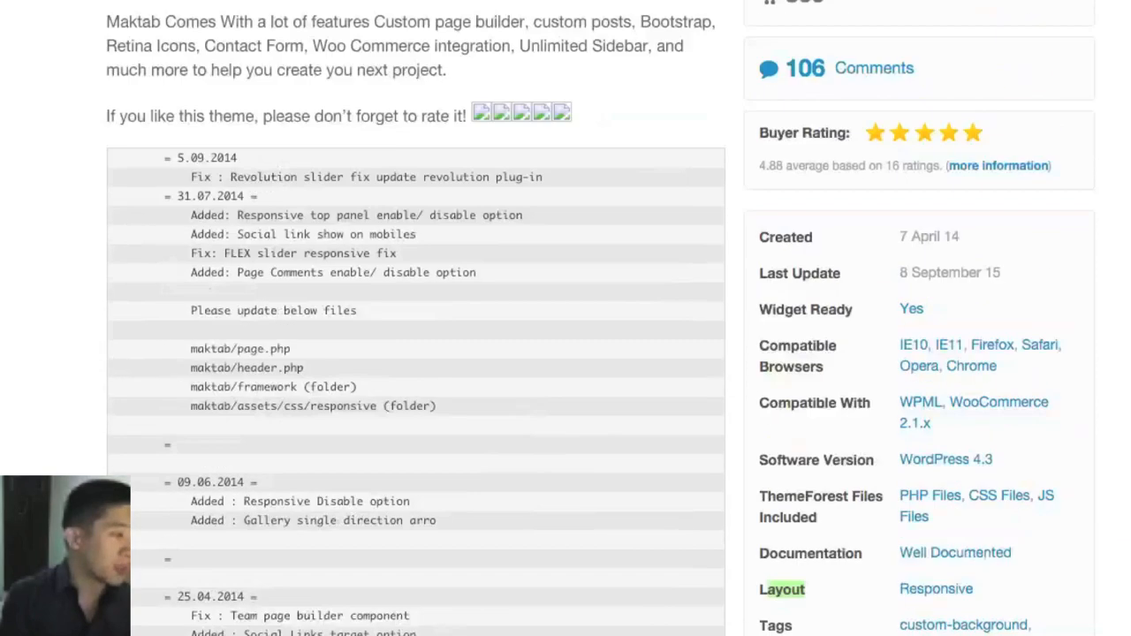
{"action": "mouse_move", "coordinate": [560, 156]}
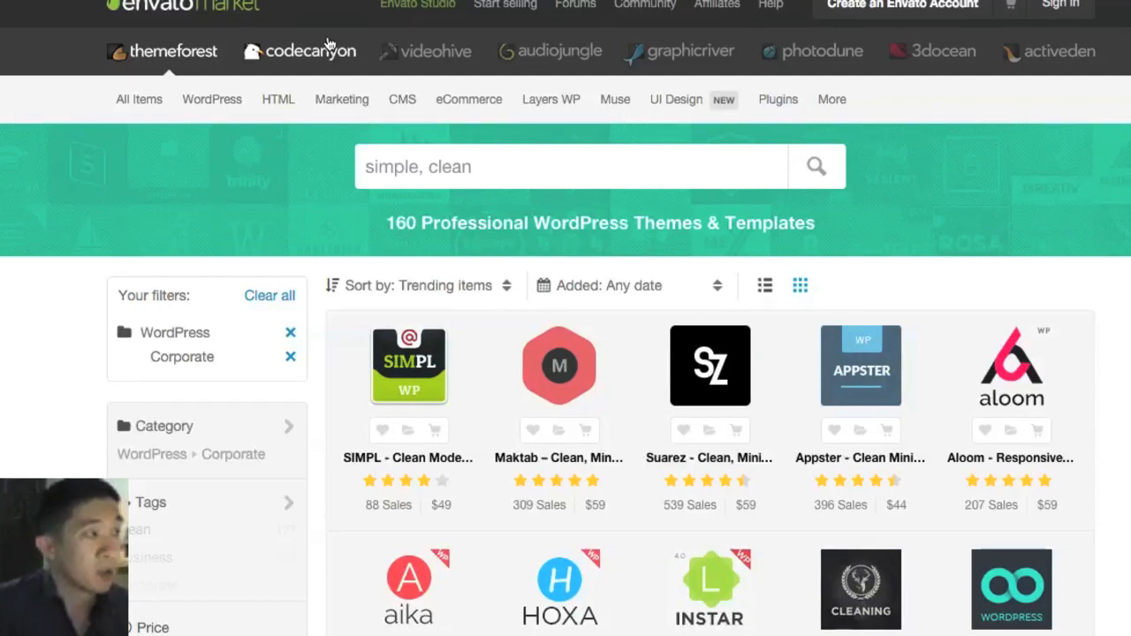
{"action": "mouse_move", "coordinate": [751, 64]}
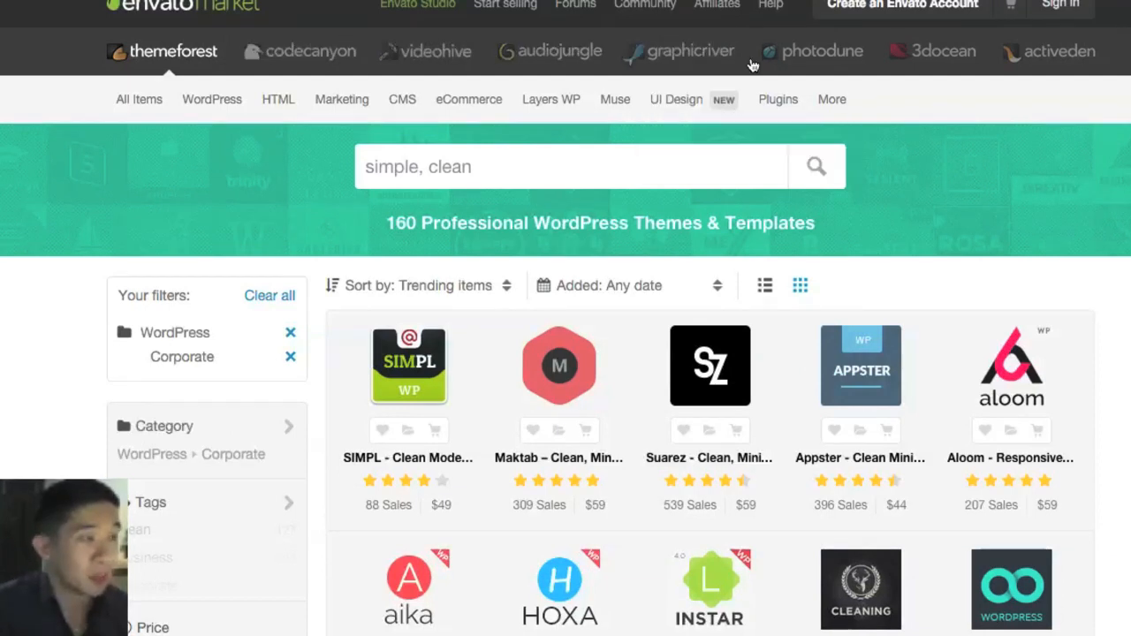